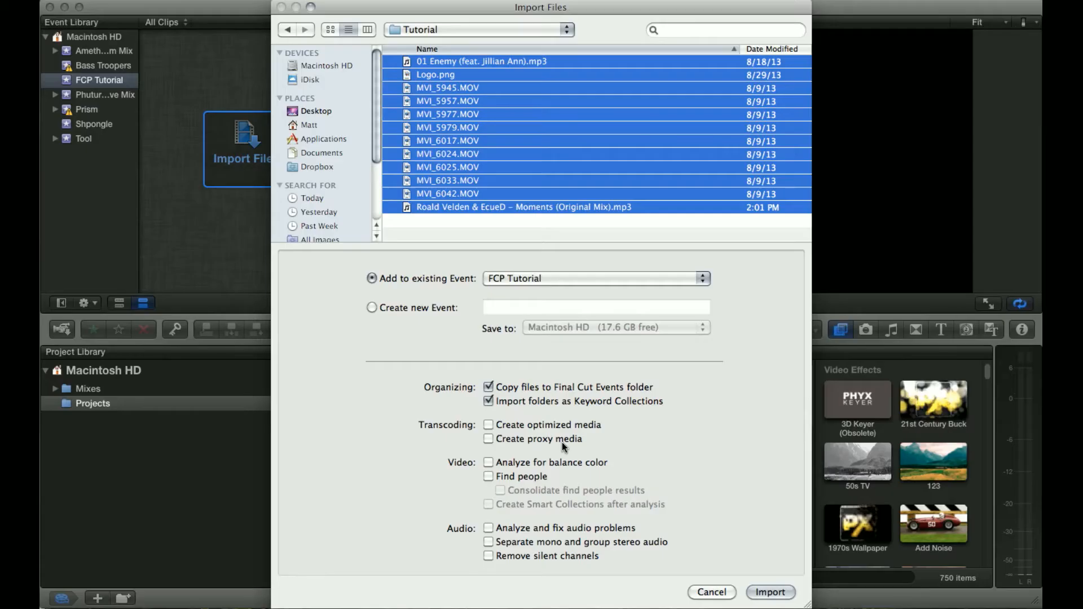
mouse_move(547, 448)
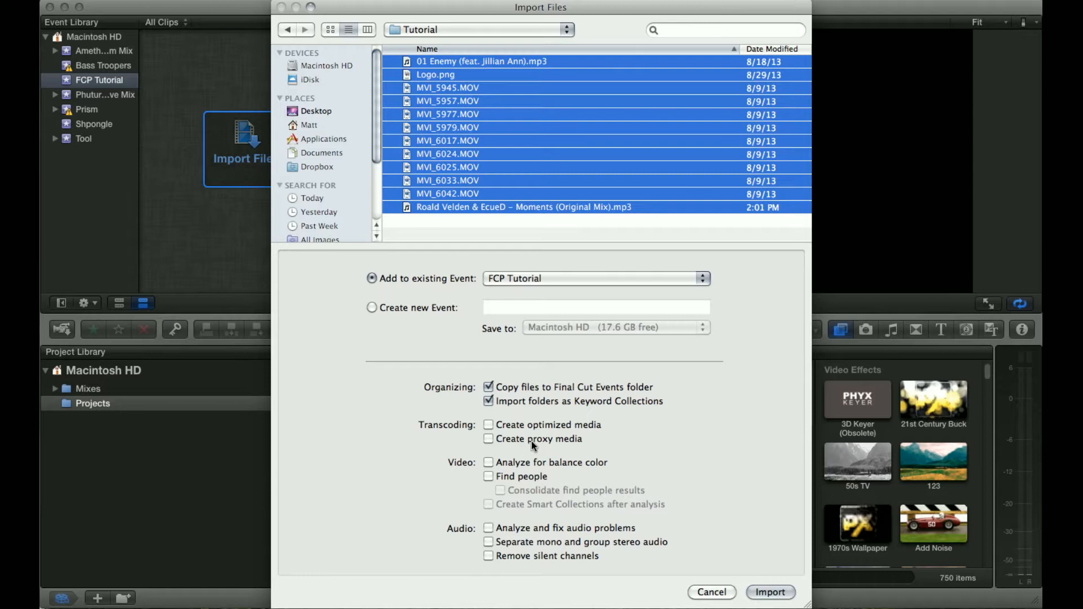
mouse_move(641, 457)
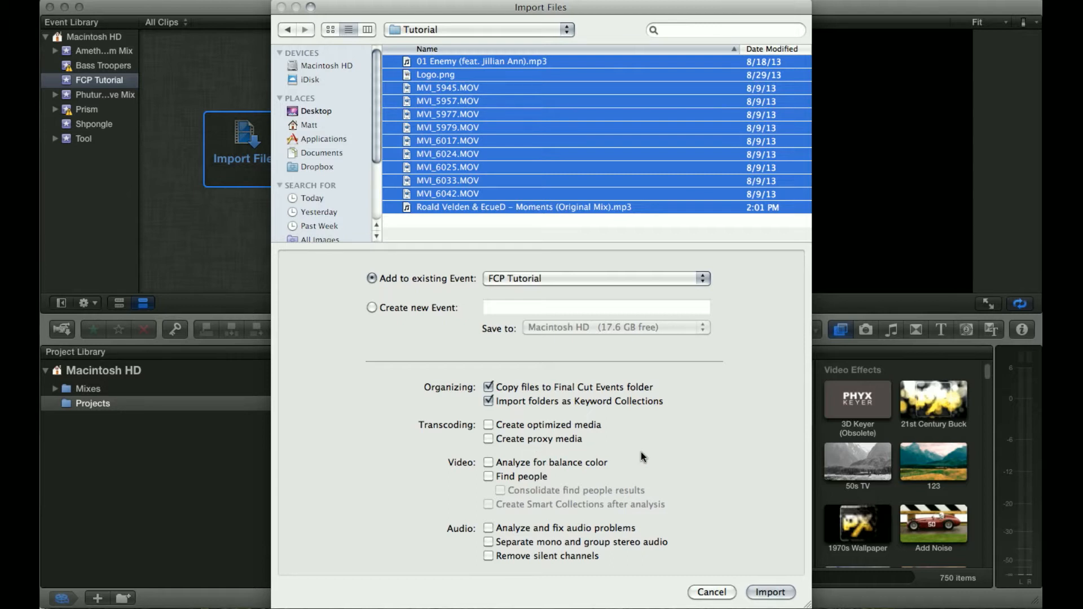
mouse_move(543, 452)
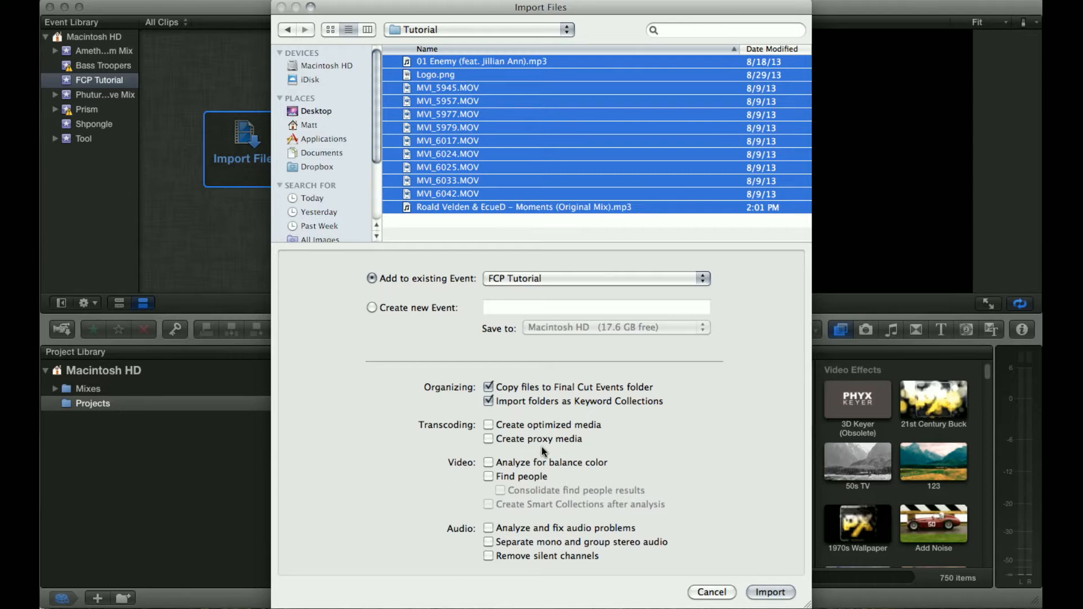
mouse_move(543, 475)
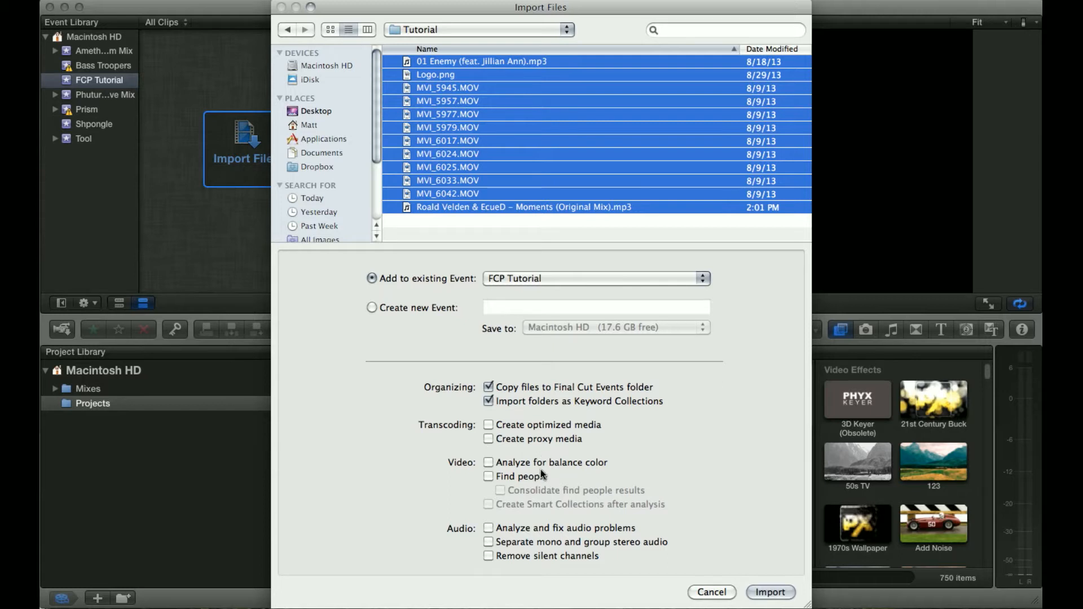
mouse_move(462, 566)
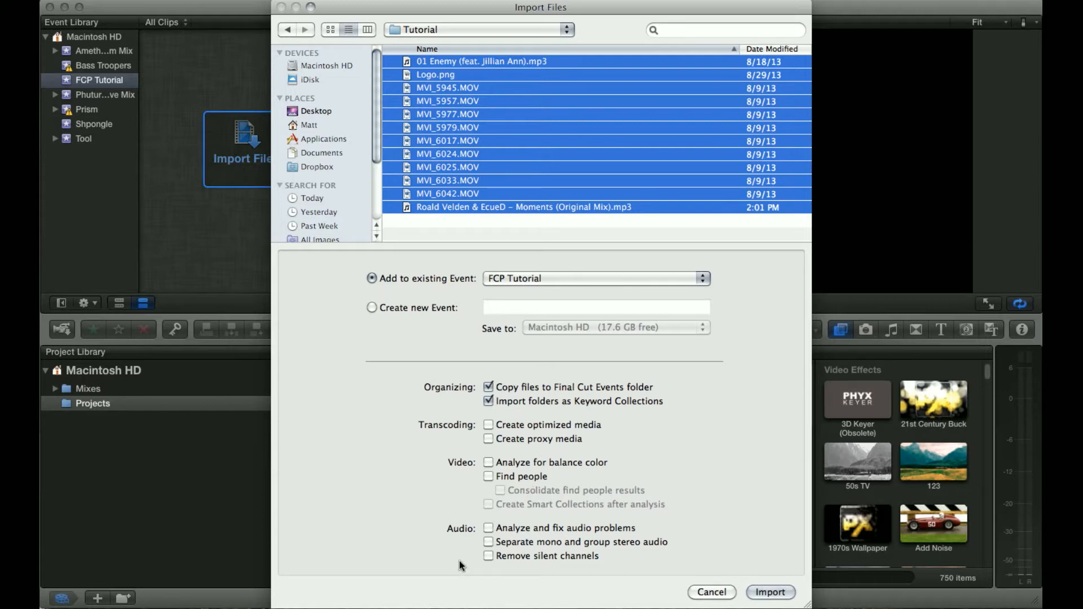
mouse_move(431, 472)
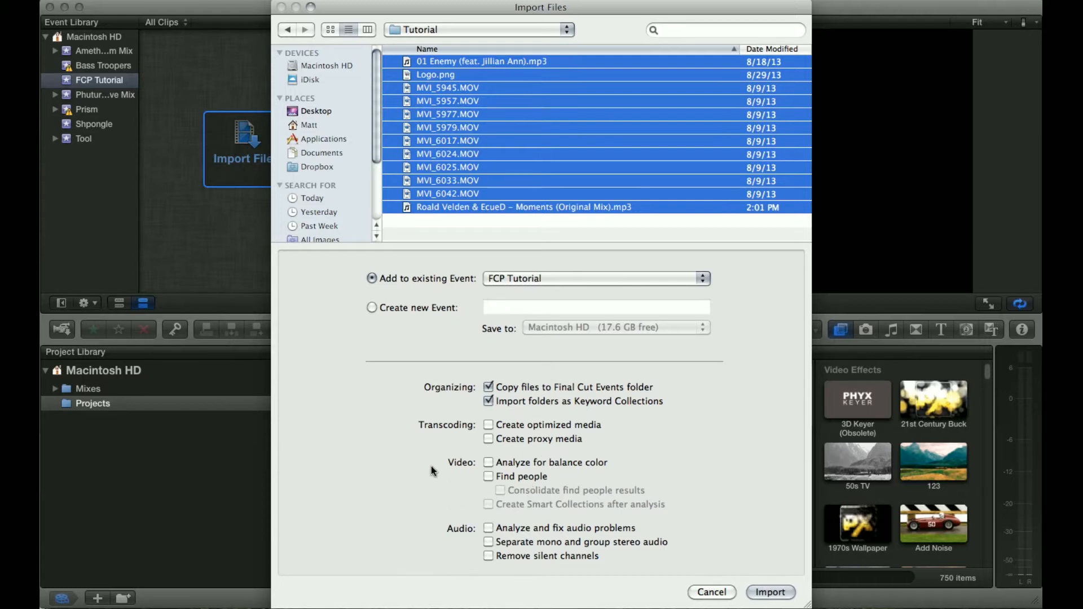
mouse_move(621, 463)
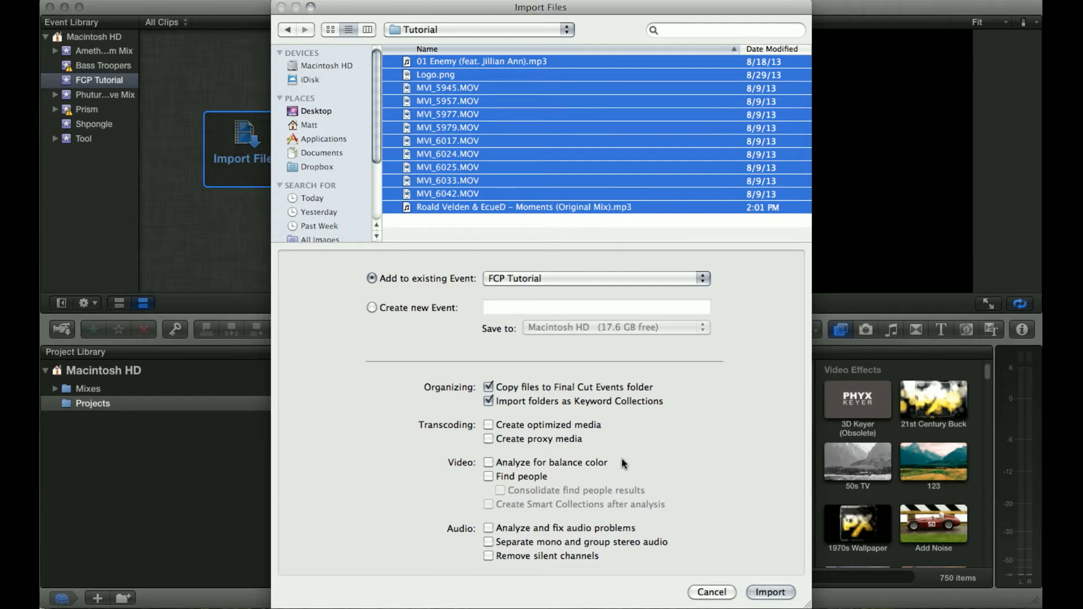
mouse_move(601, 463)
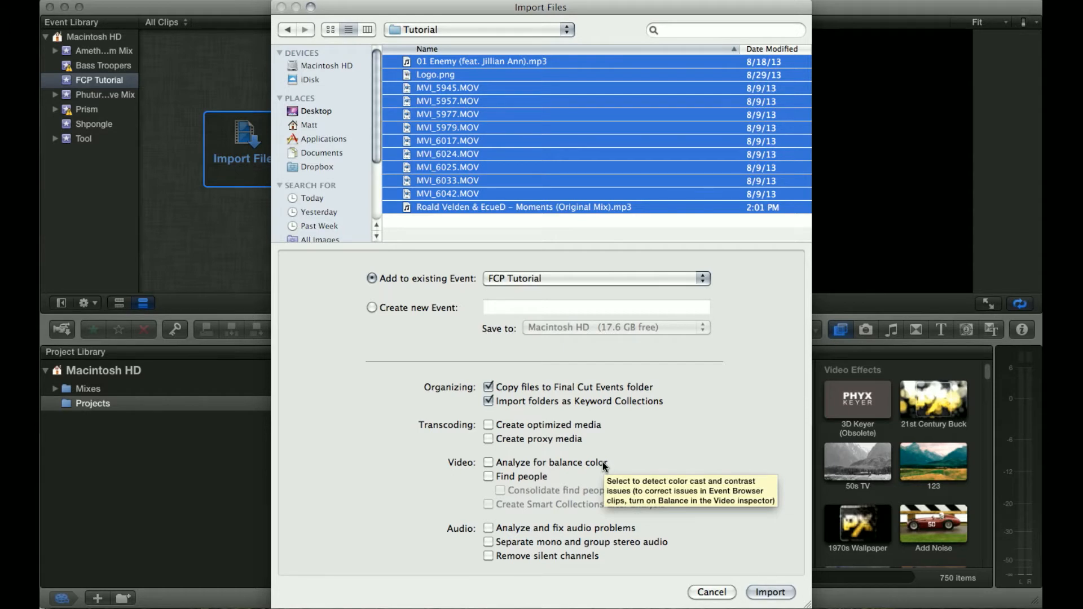
mouse_move(557, 467)
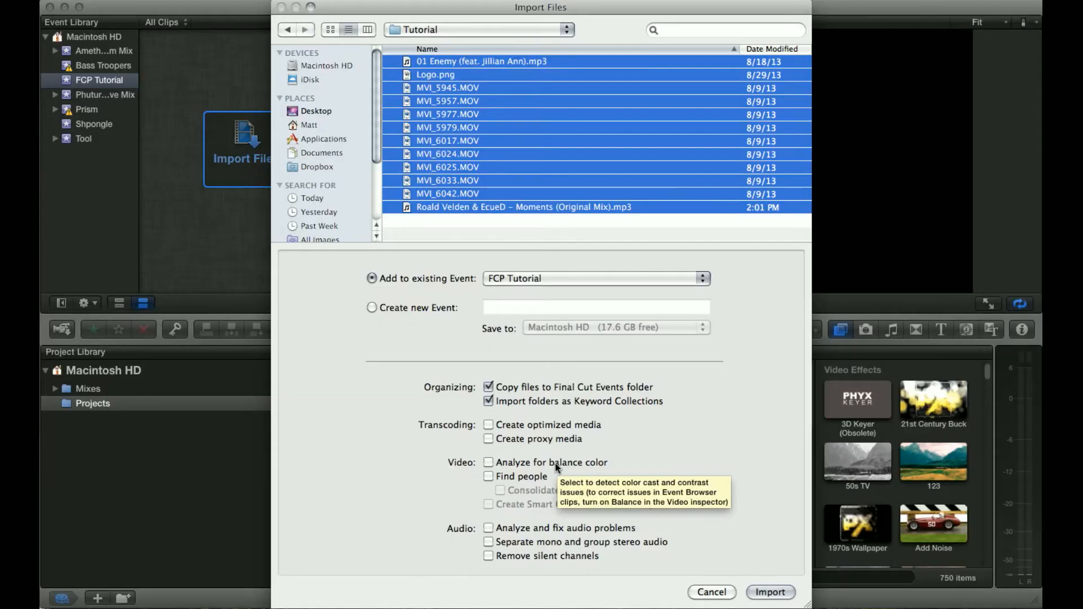
mouse_move(615, 468)
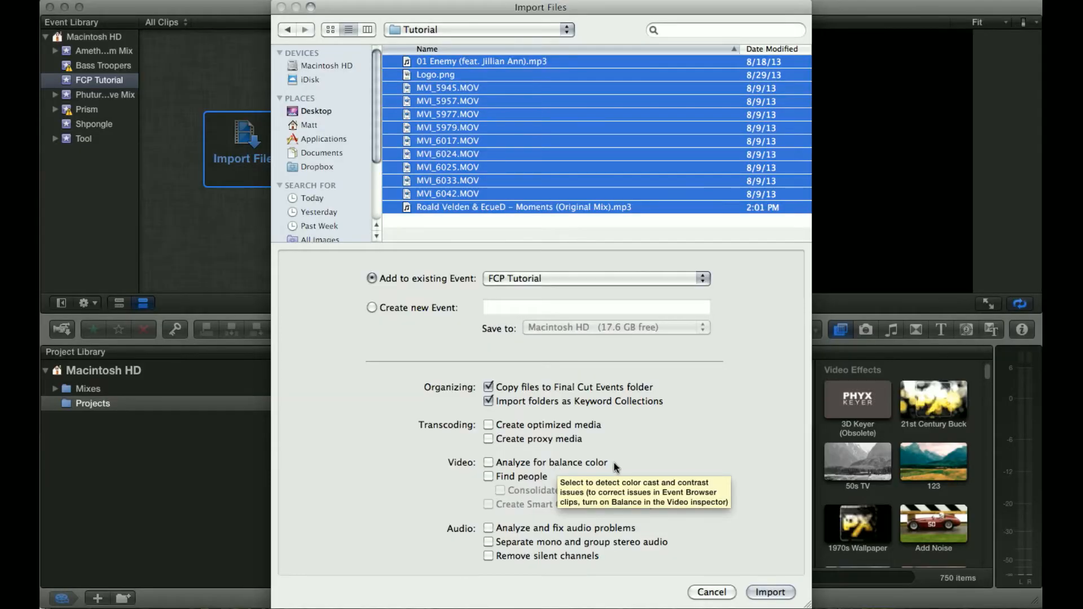
mouse_move(520, 477)
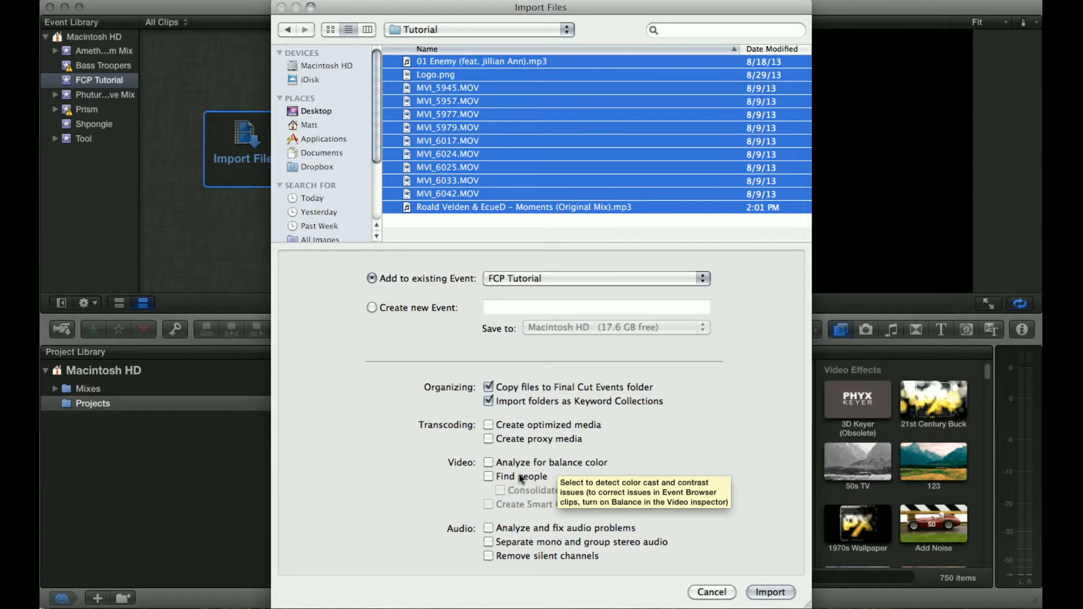
mouse_move(488, 528)
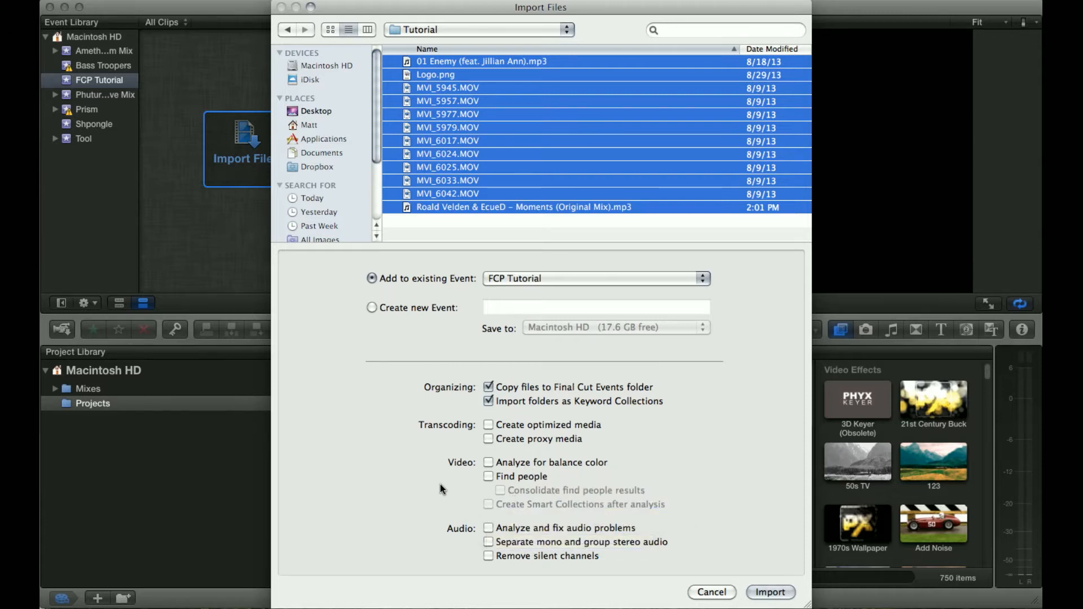
mouse_move(492, 457)
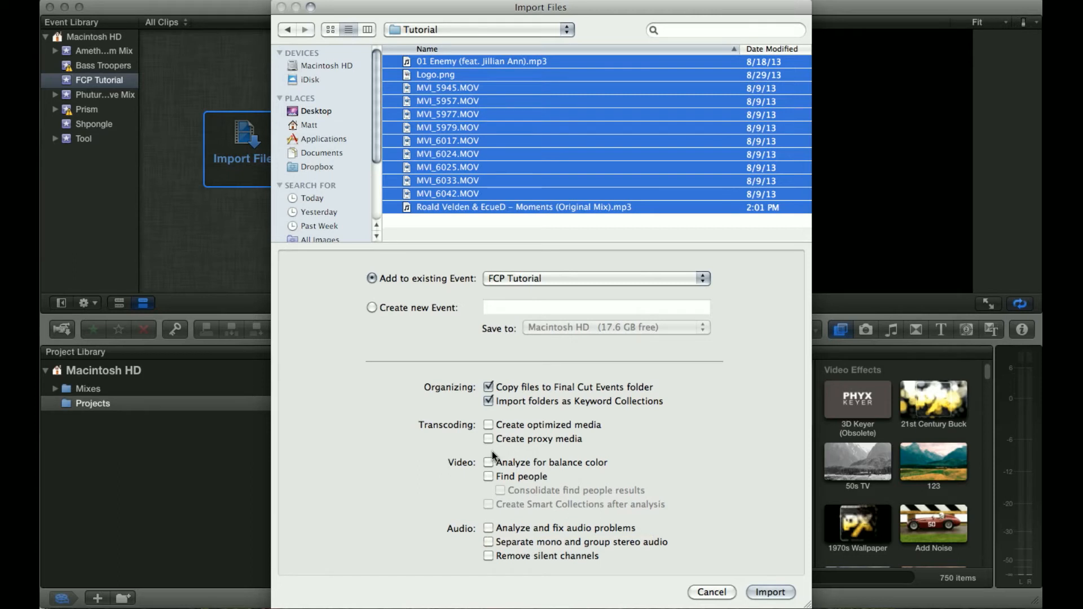
mouse_move(614, 477)
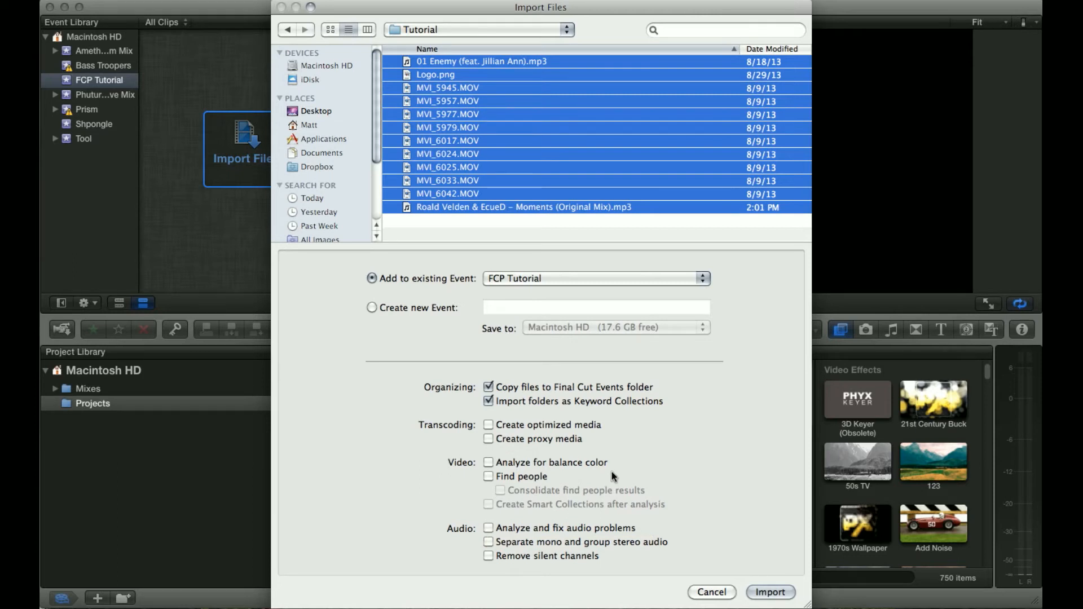
mouse_move(610, 476)
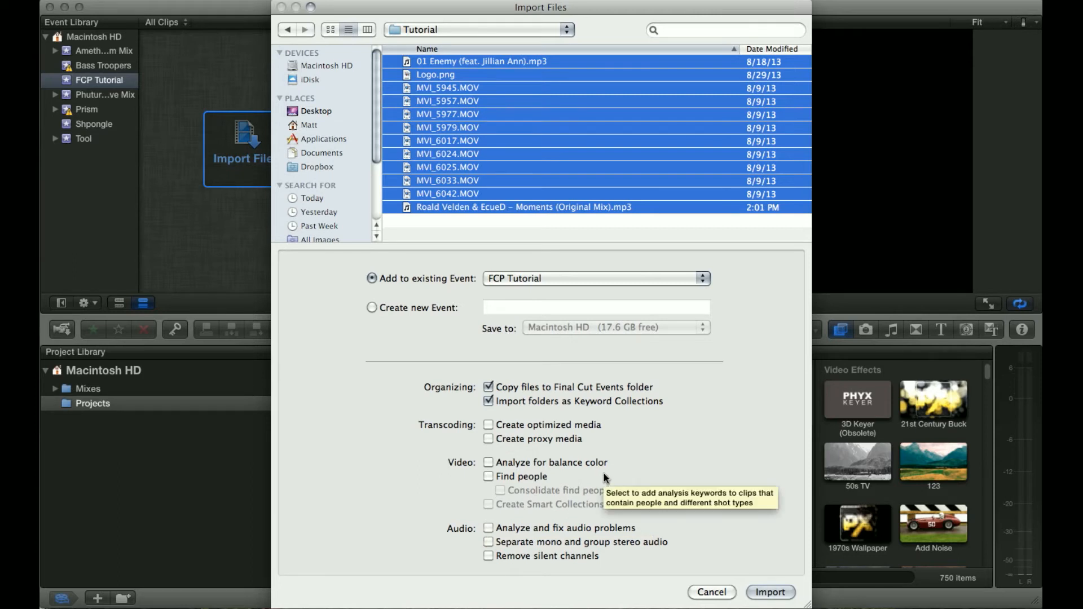
mouse_move(559, 491)
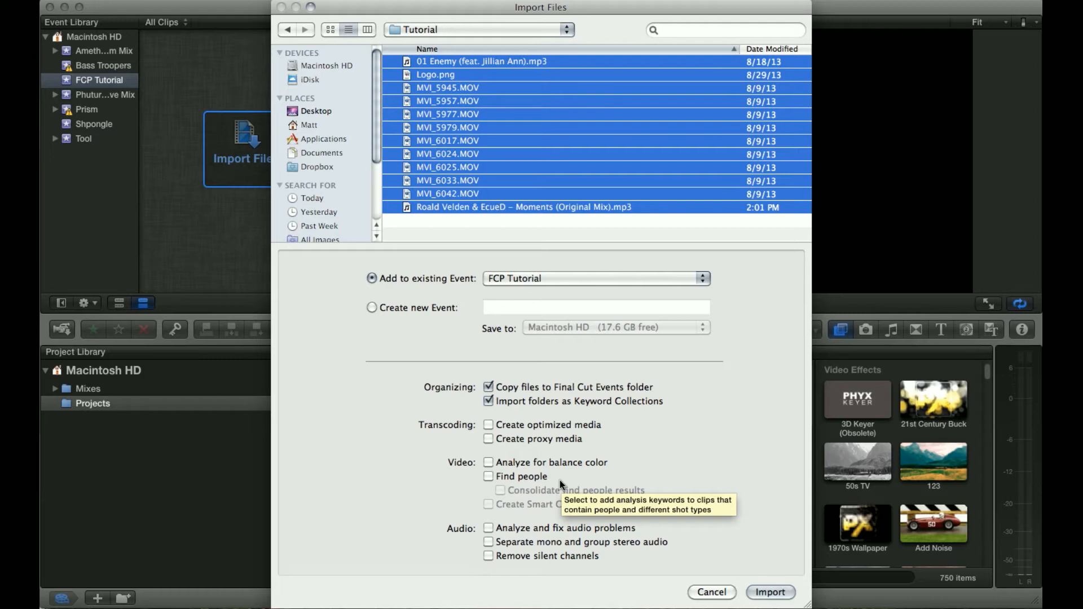
Leave people detection off and stop copying files into the Final Cut Events folder.
click(488, 476)
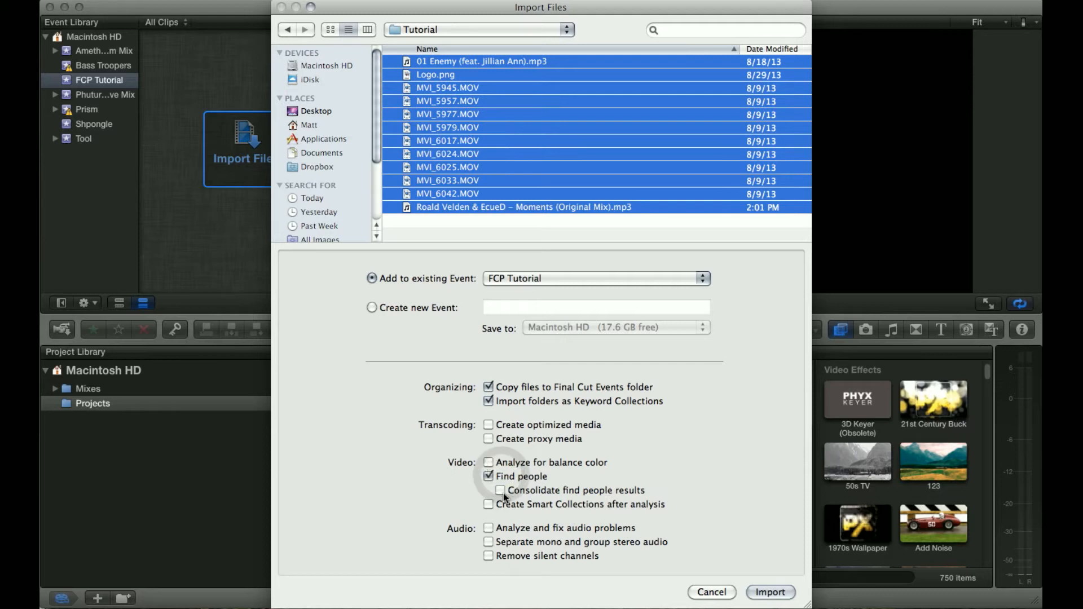
mouse_move(505, 512)
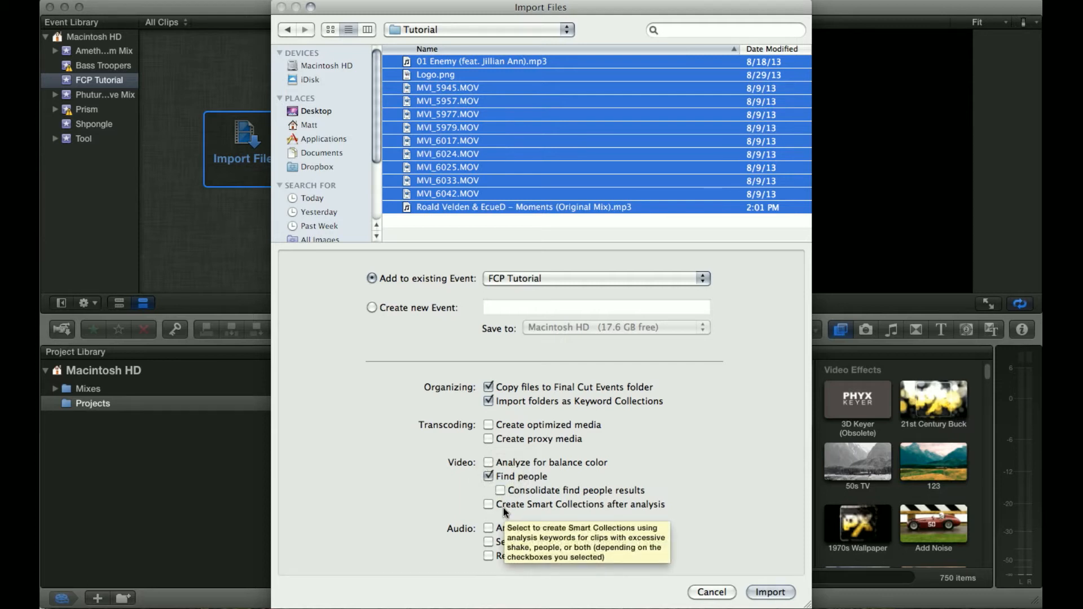
mouse_move(310, 346)
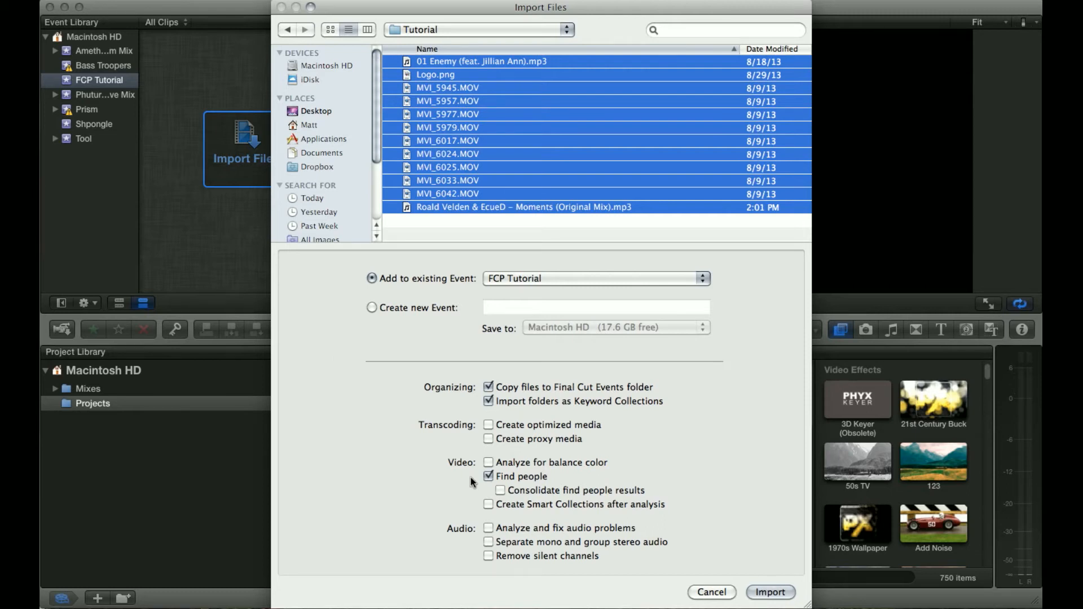
mouse_move(653, 493)
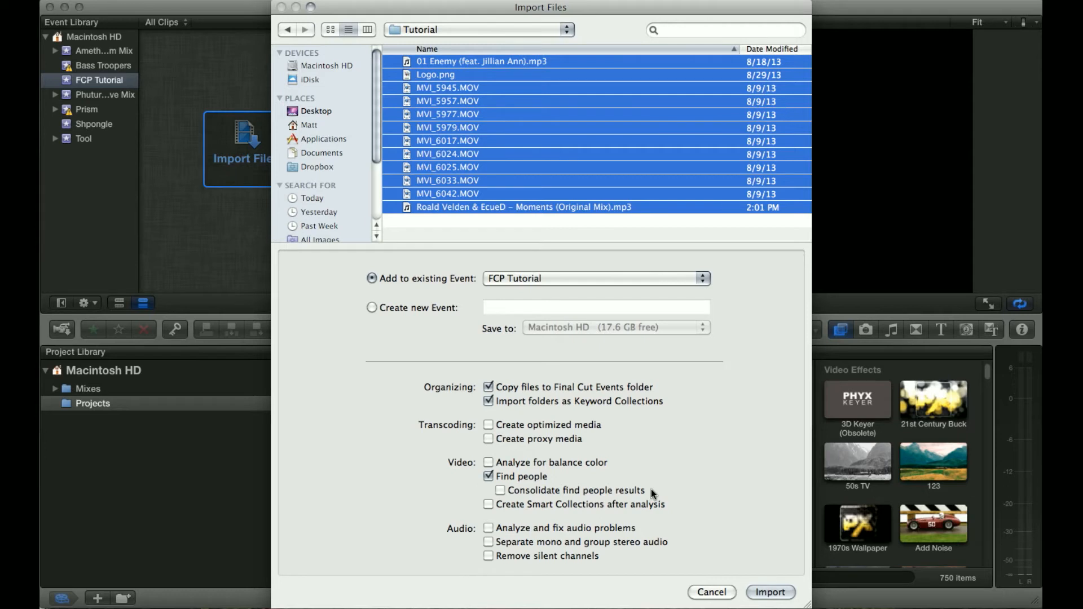
mouse_move(647, 489)
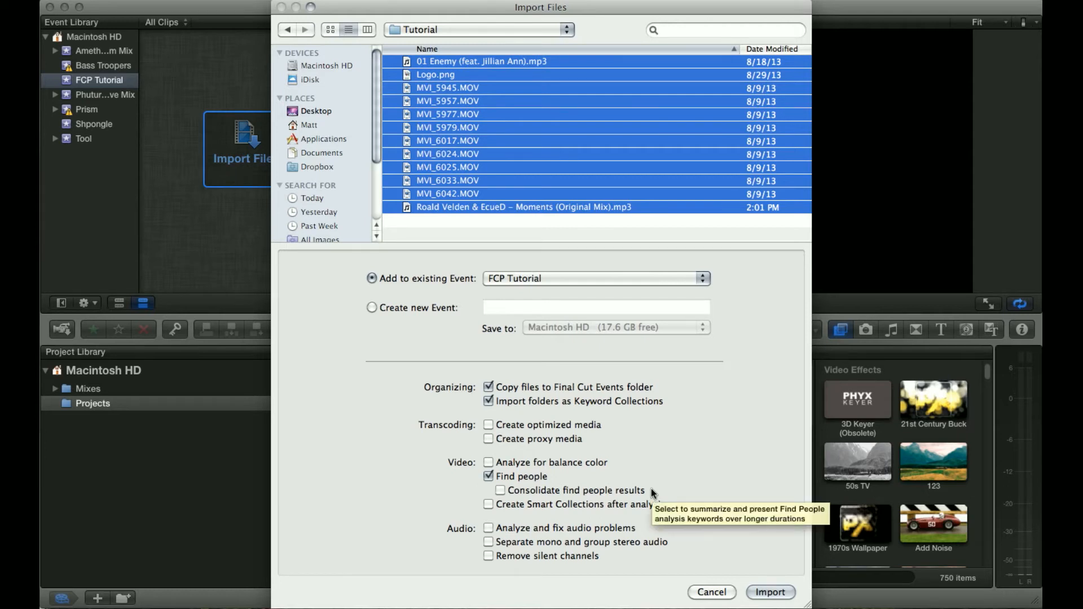
click(488, 476)
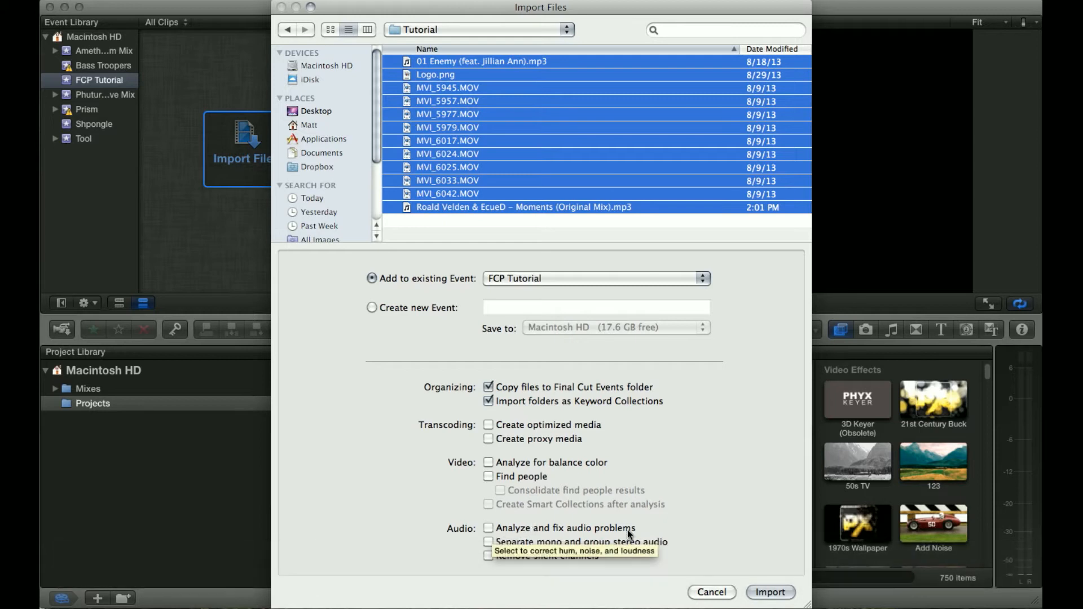
mouse_move(670, 533)
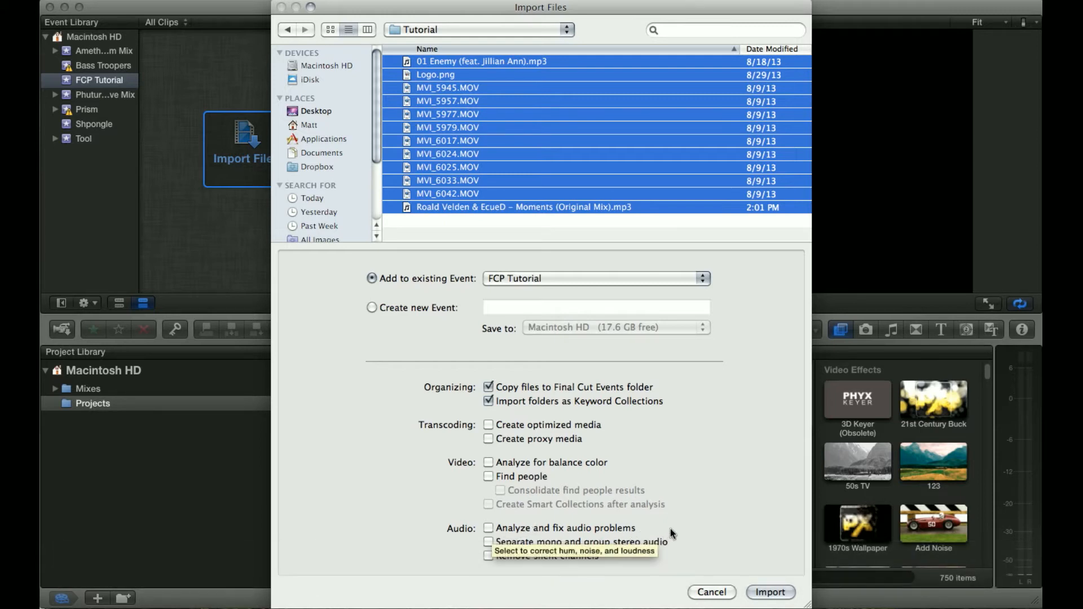
mouse_move(547, 551)
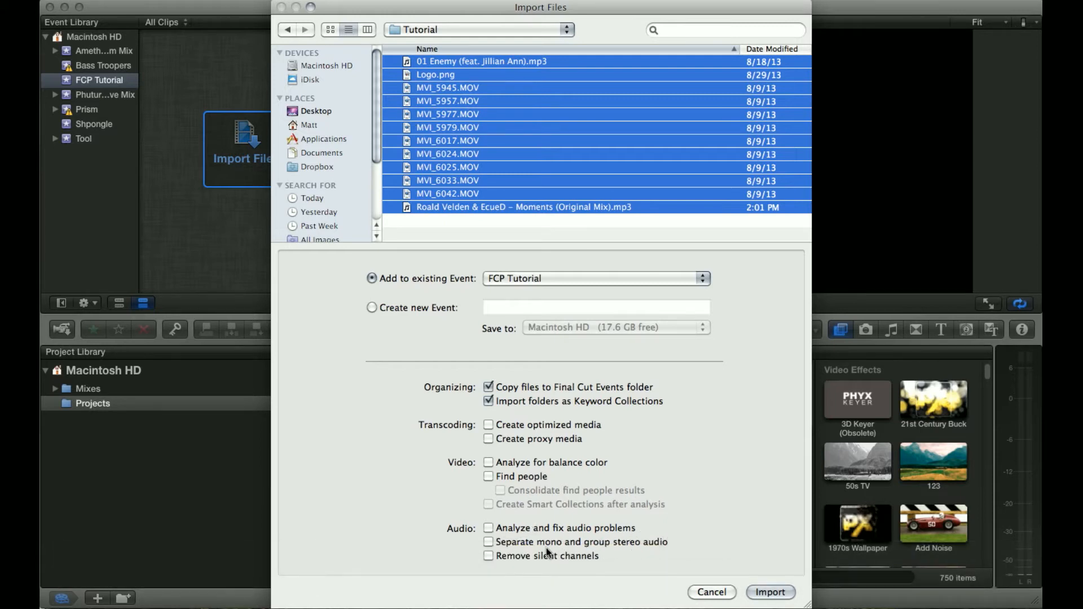
mouse_move(619, 557)
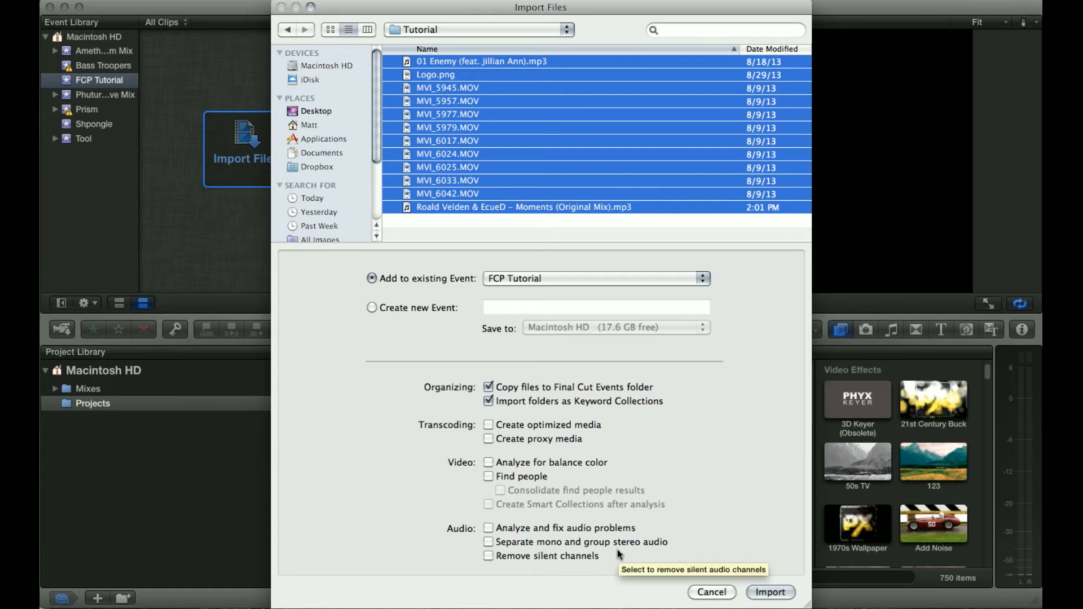
click(489, 387)
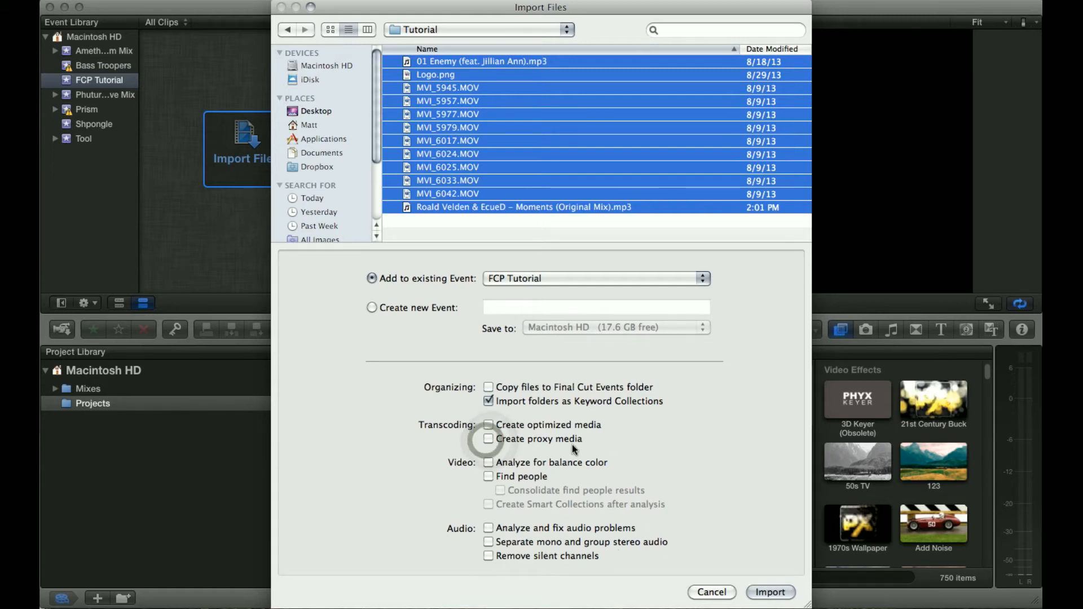
Enable proxy media creation while keeping the import targeted at the existing FCP Tutorial event.
click(488, 439)
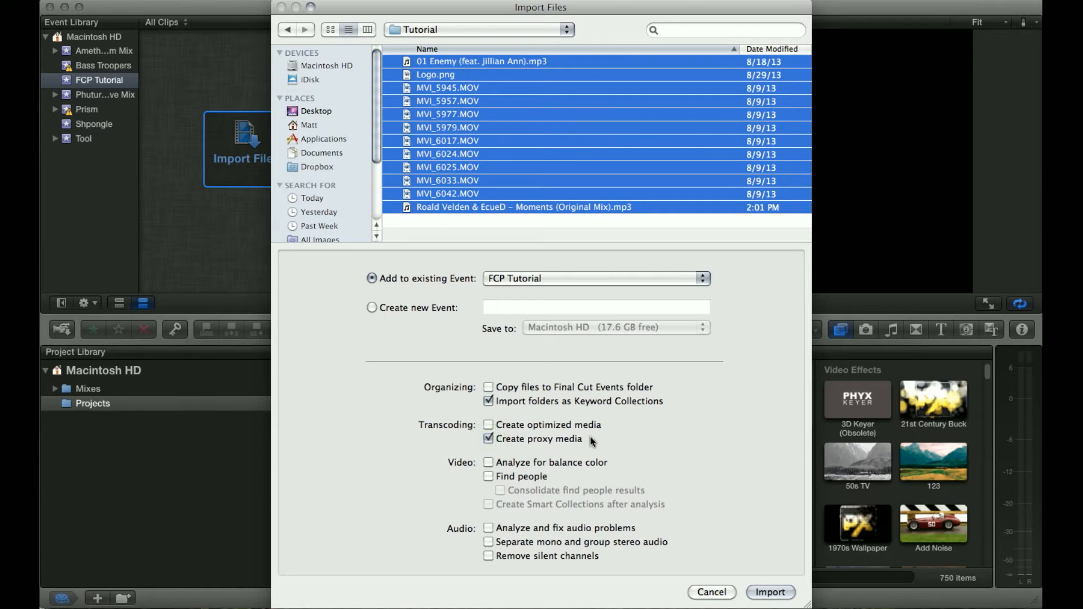
mouse_move(510, 456)
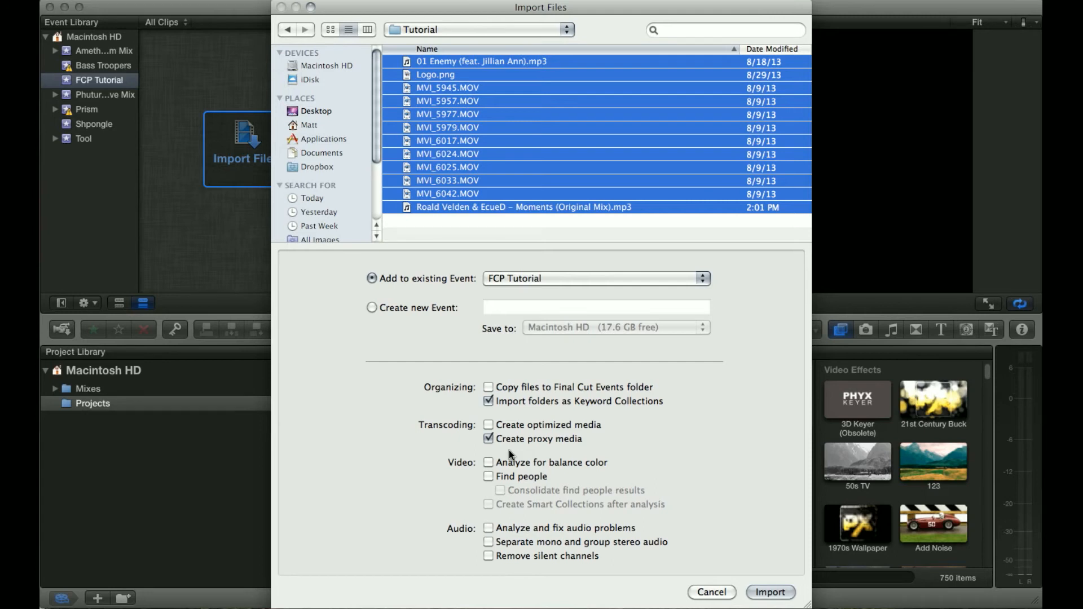
mouse_move(617, 424)
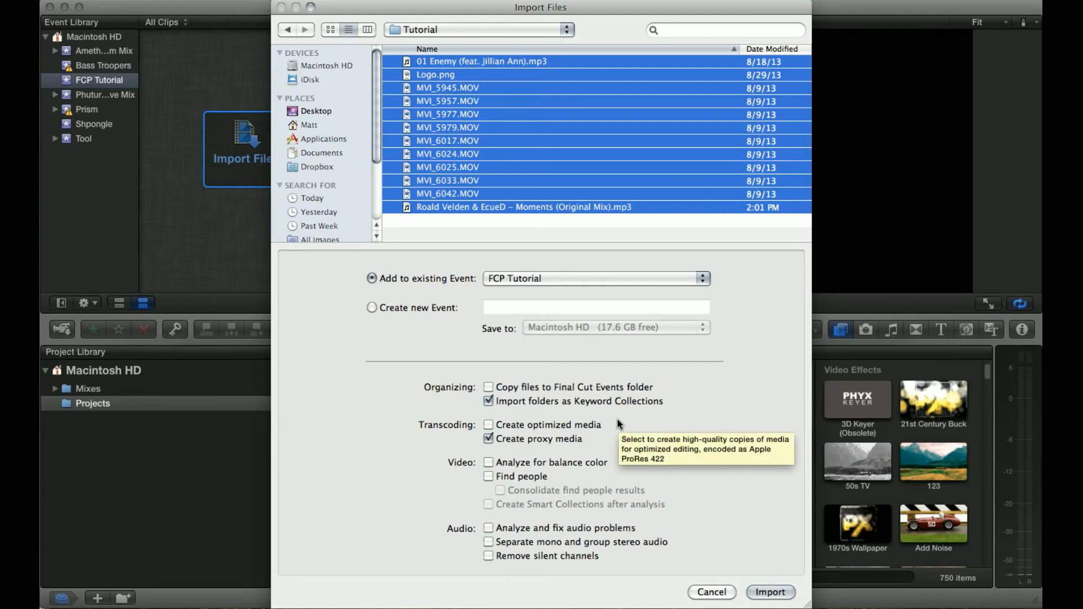
mouse_move(596, 440)
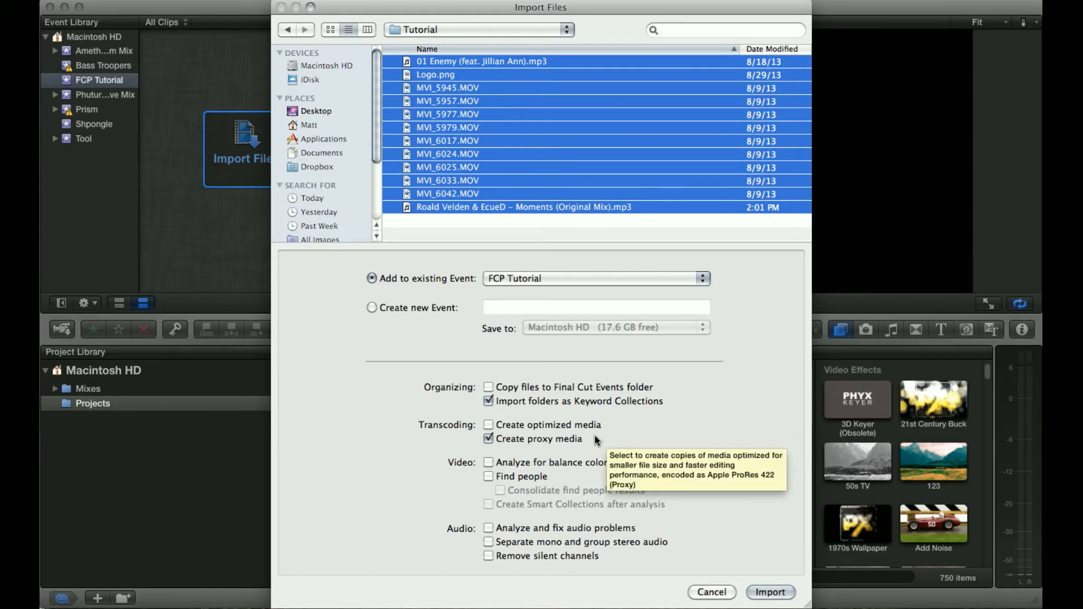
mouse_move(586, 453)
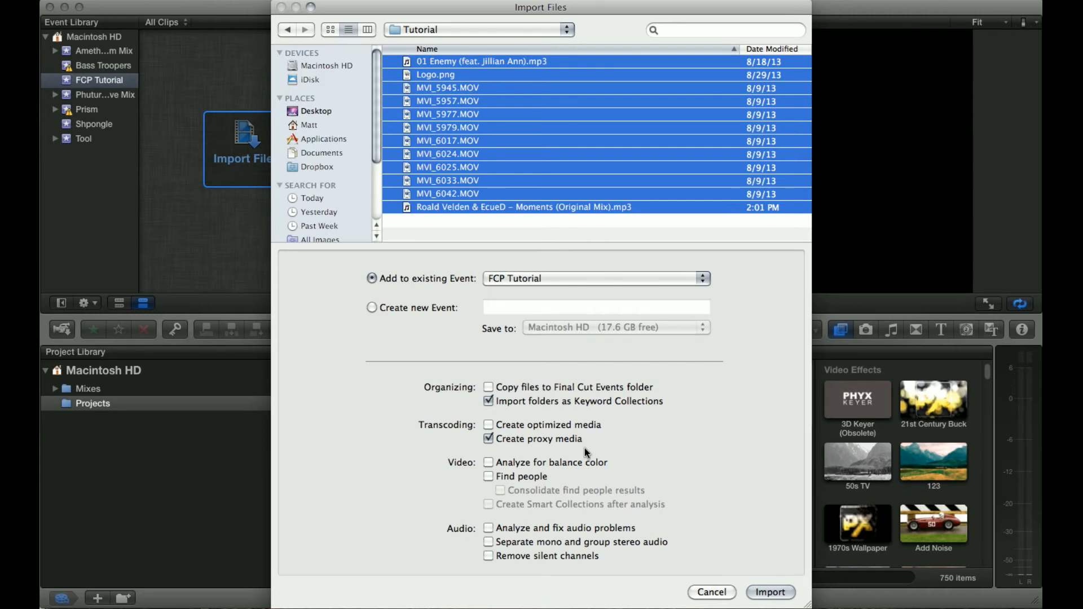
mouse_move(600, 442)
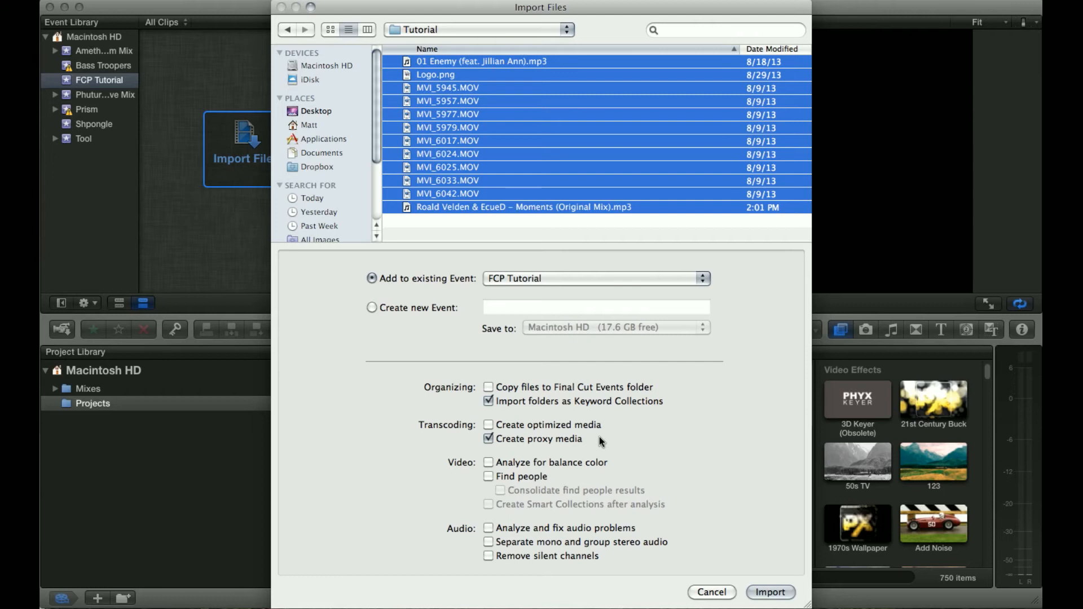
mouse_move(582, 439)
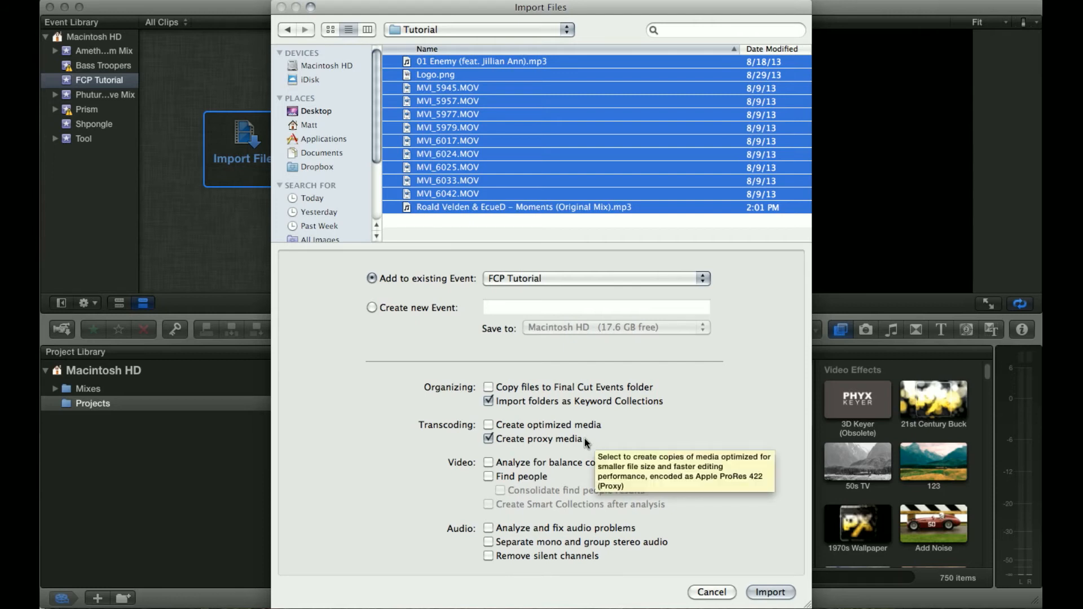
mouse_move(592, 438)
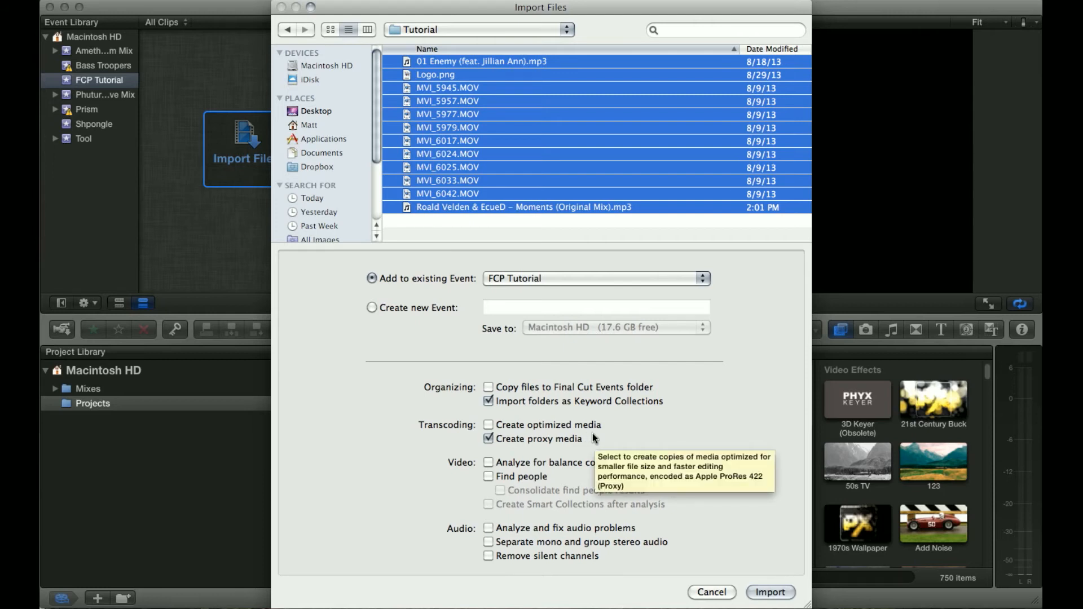
mouse_move(417, 311)
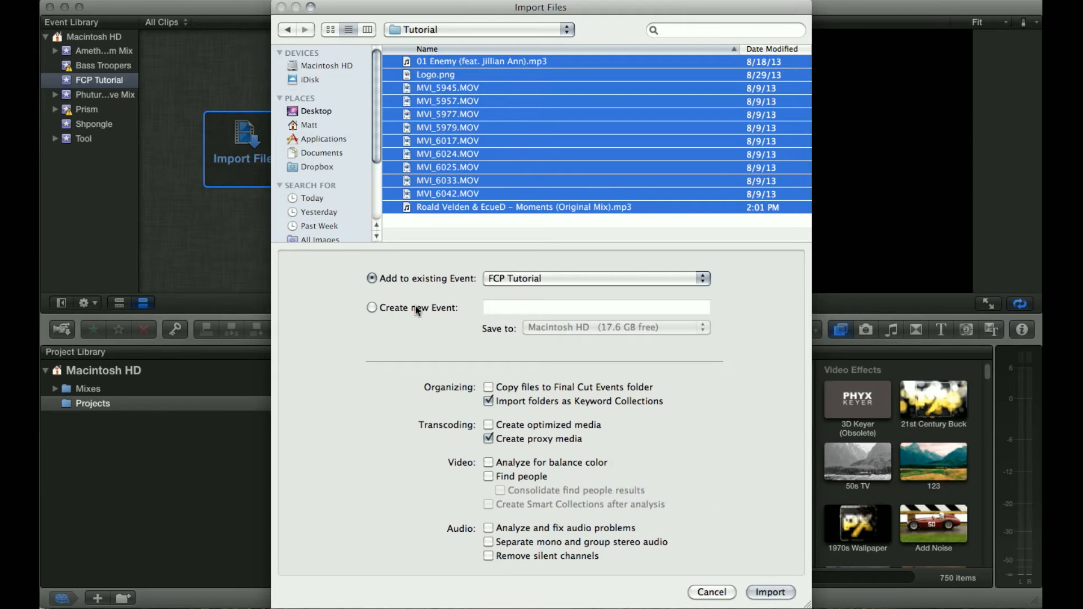
mouse_move(491, 301)
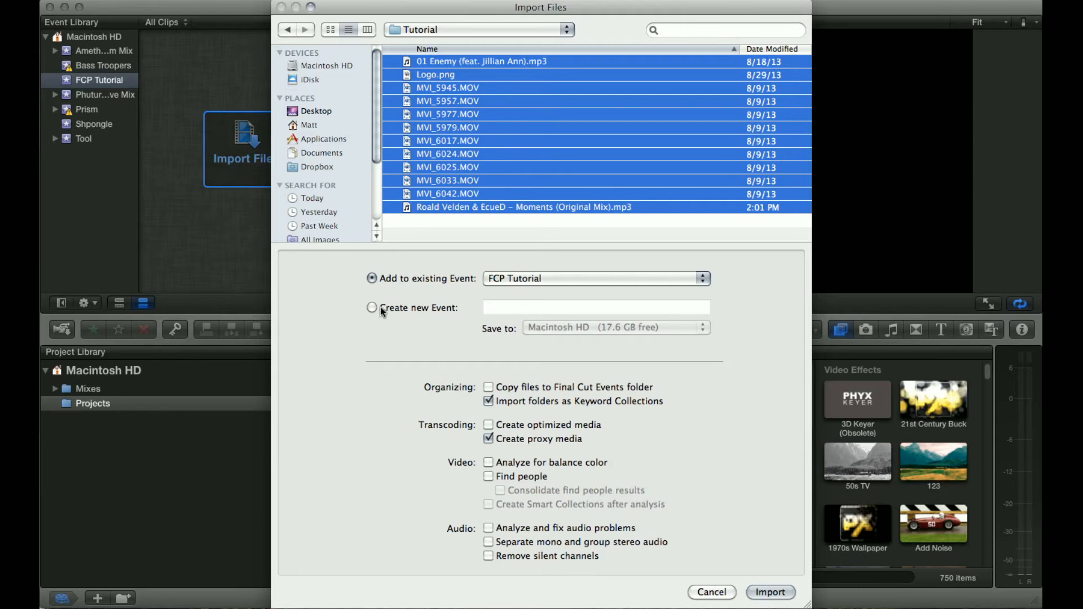
click(371, 307)
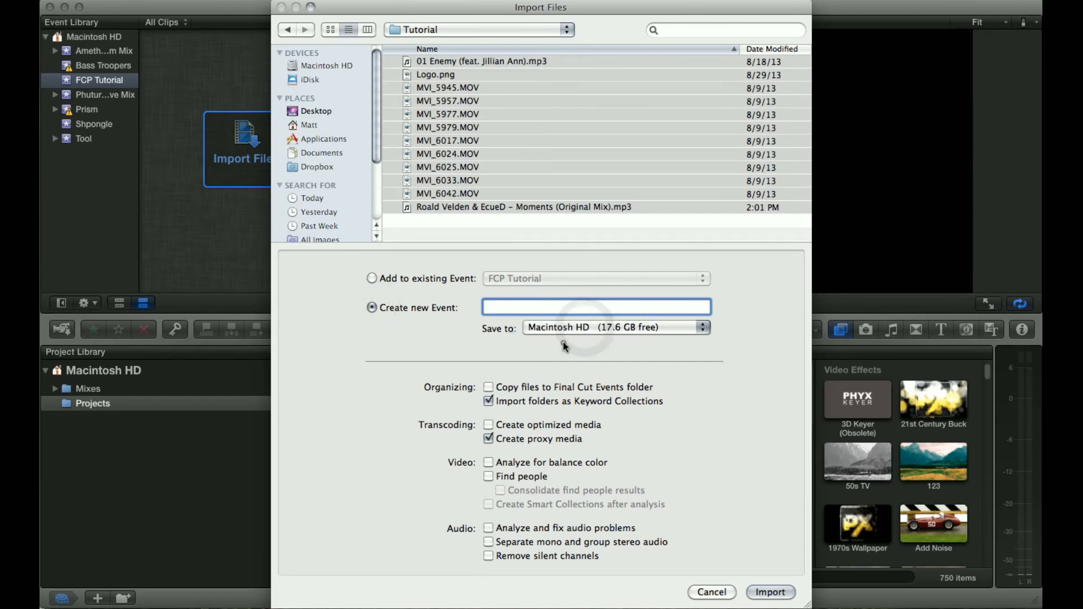
click(371, 279)
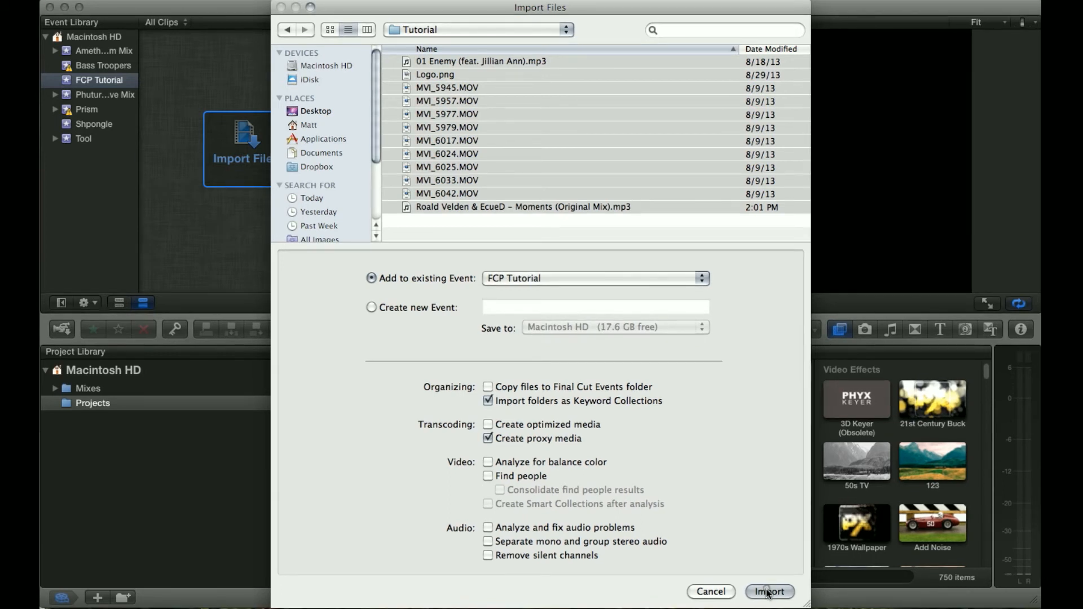
Import the selected music, logo and video files into the FCP Tutorial event.
click(768, 592)
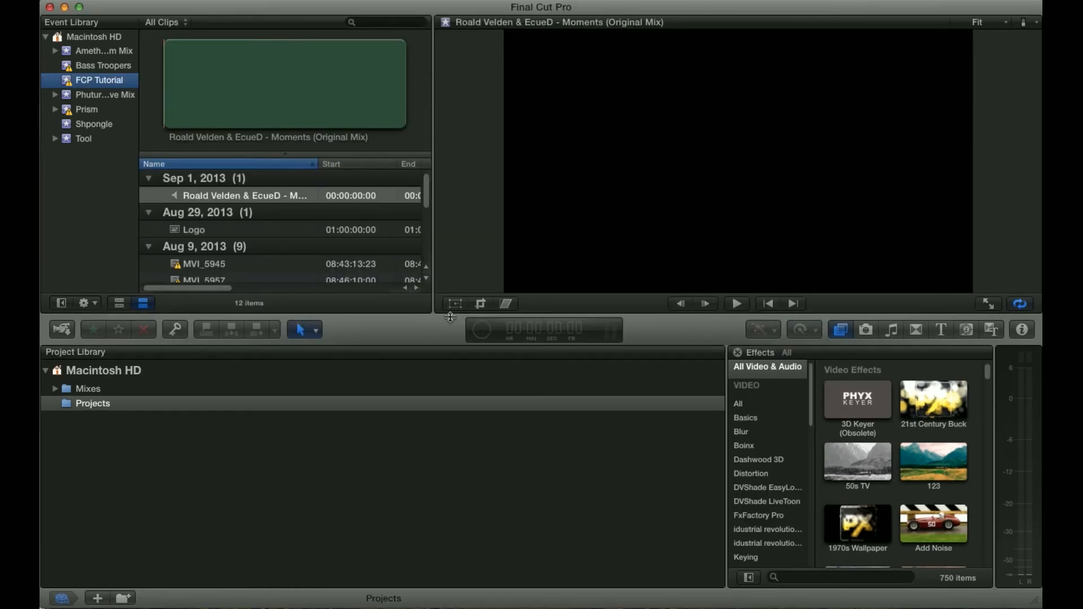
mouse_move(481, 331)
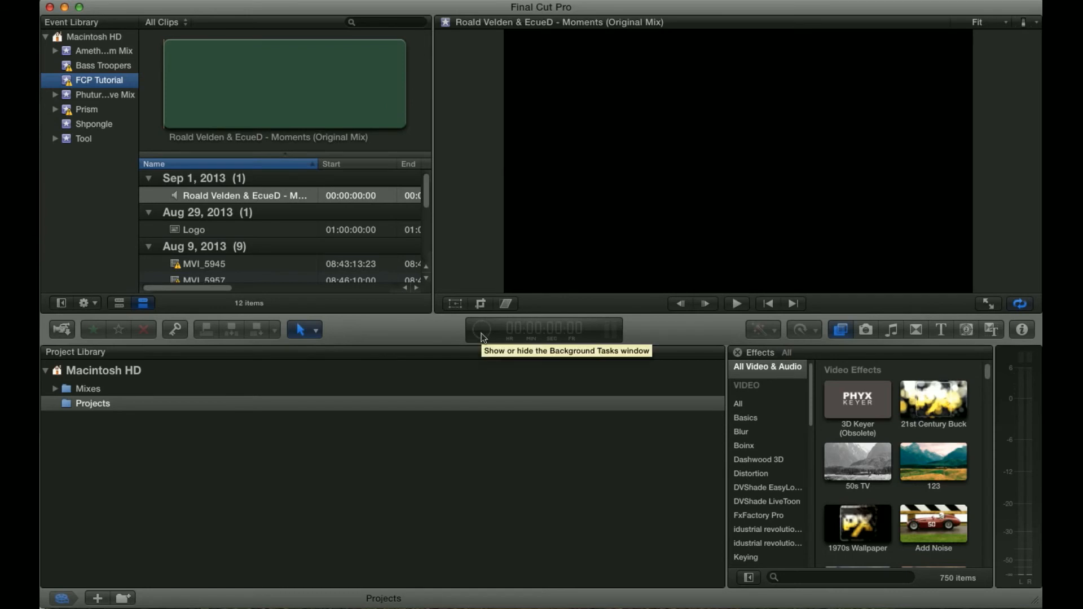
mouse_move(470, 337)
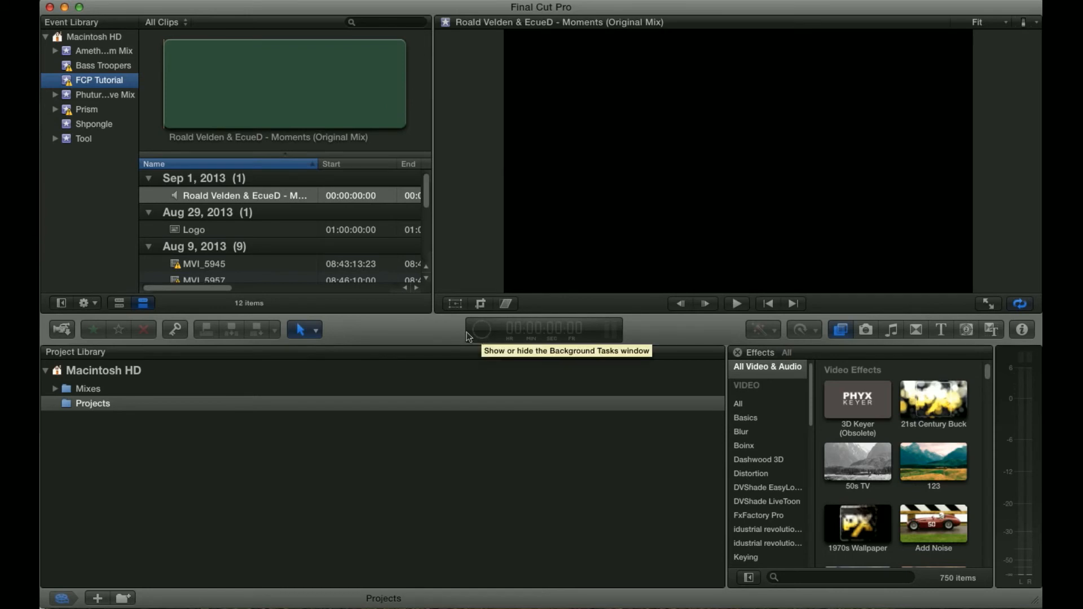
mouse_move(482, 337)
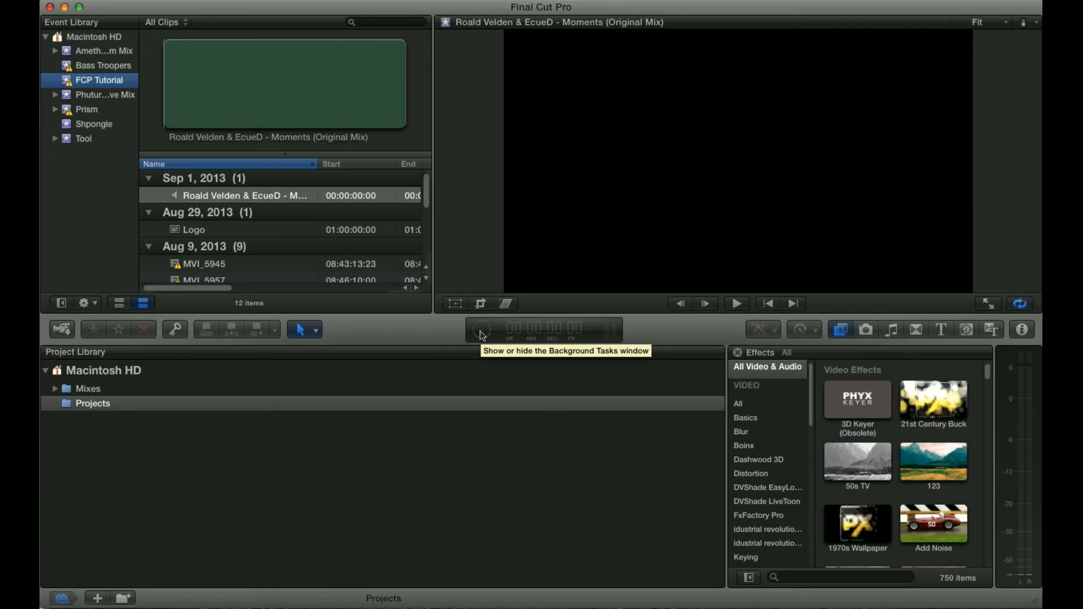
click(479, 330)
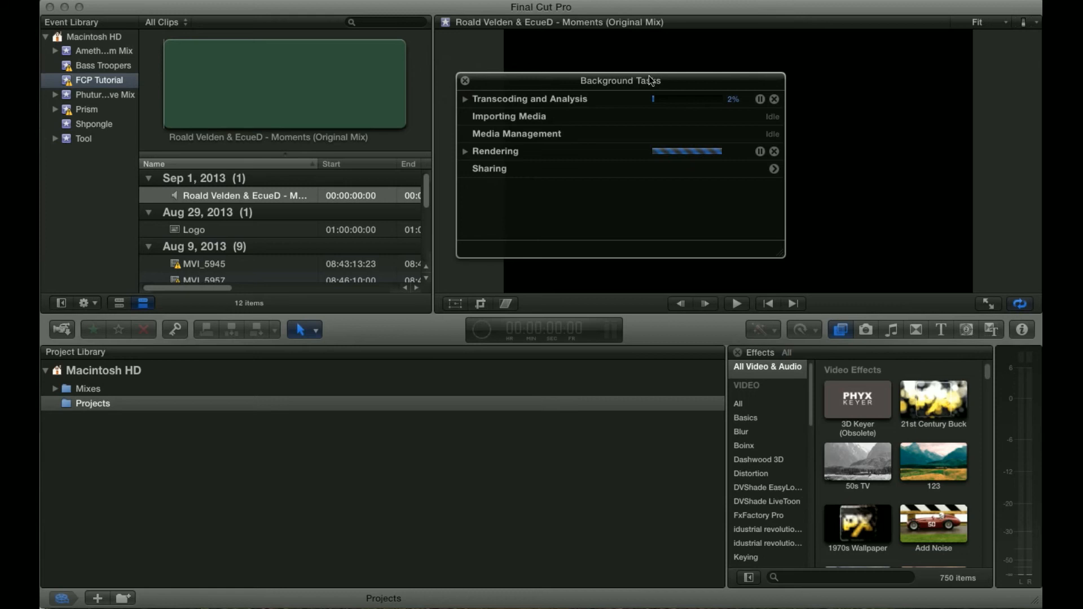
mouse_move(489, 110)
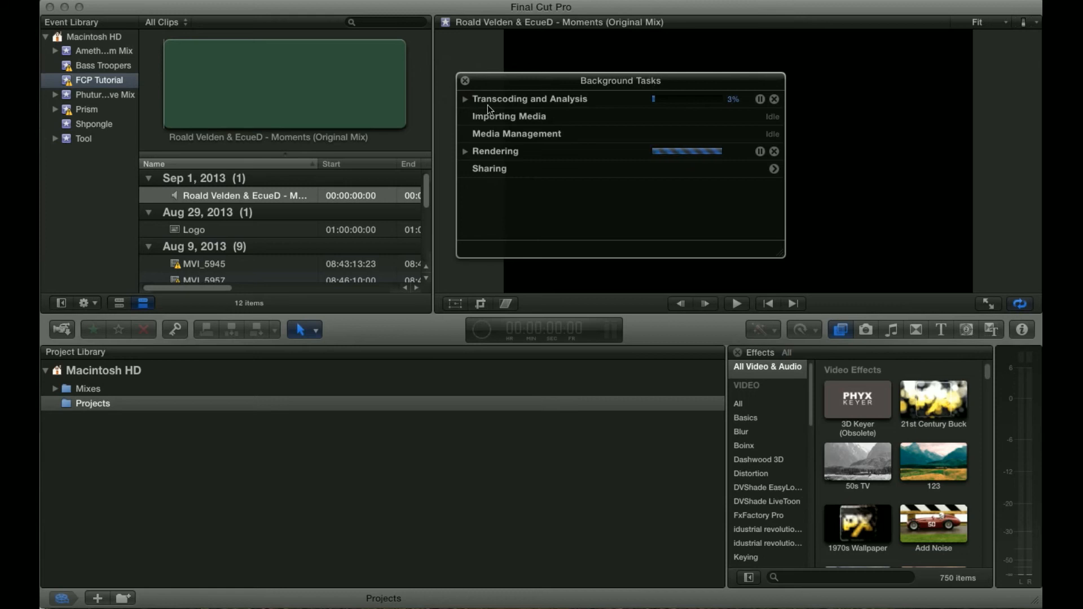
mouse_move(524, 97)
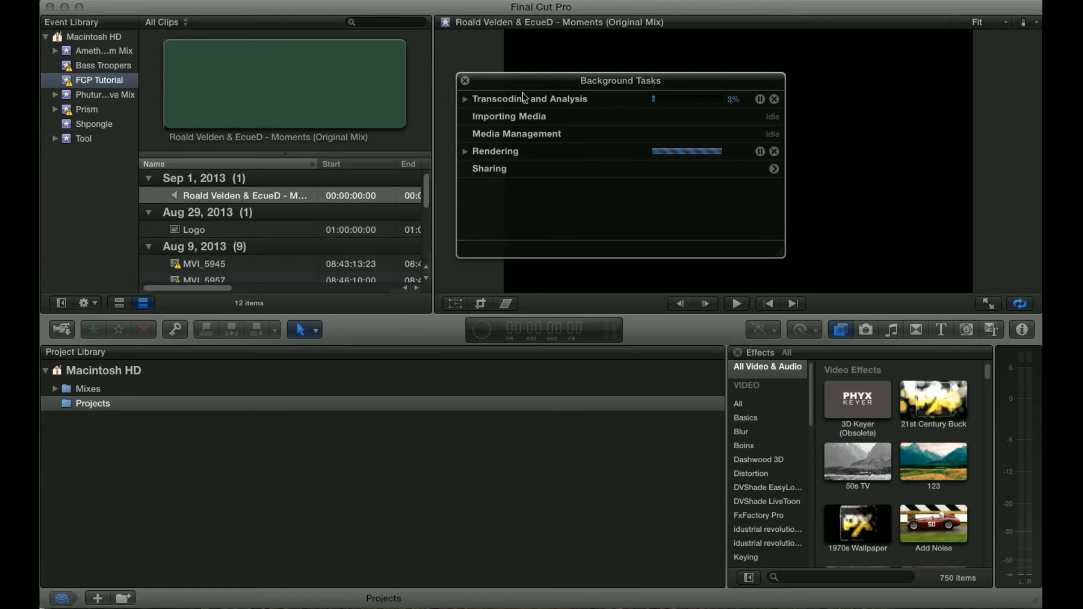
click(465, 100)
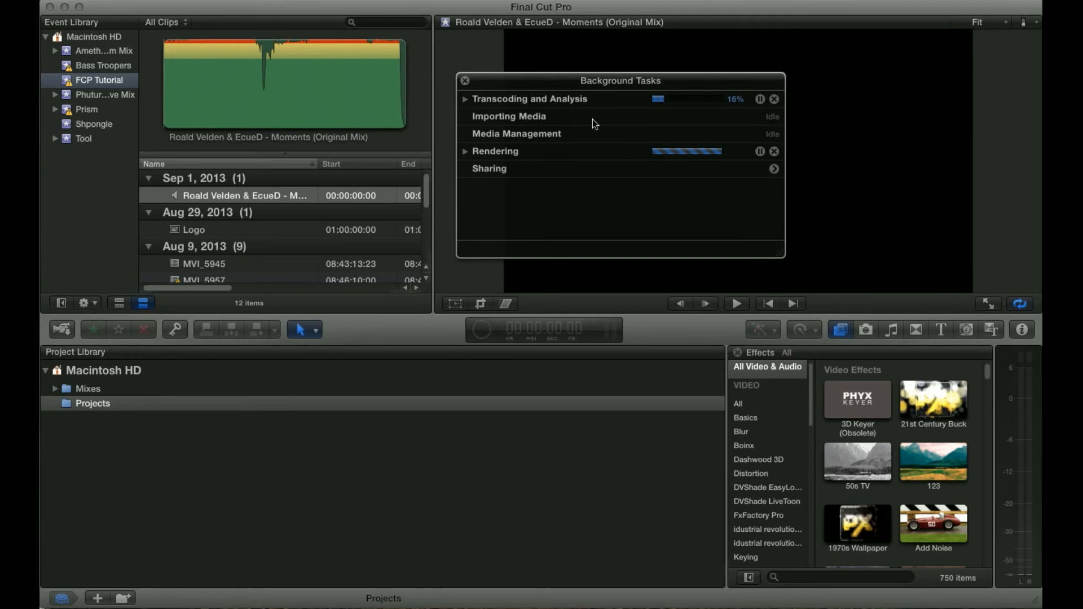
mouse_move(675, 122)
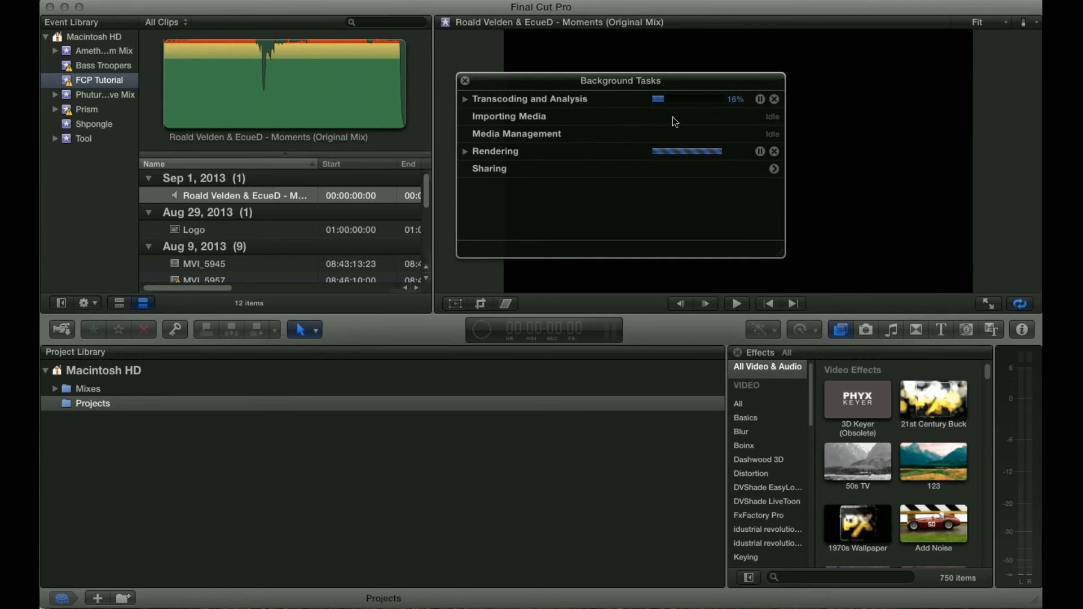
mouse_move(599, 126)
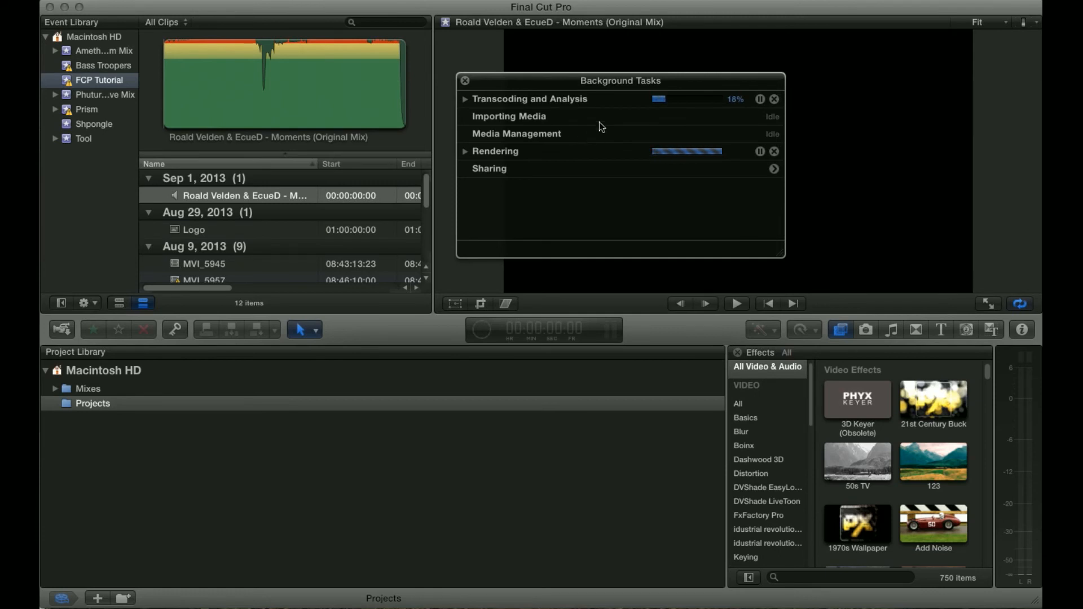
click(463, 151)
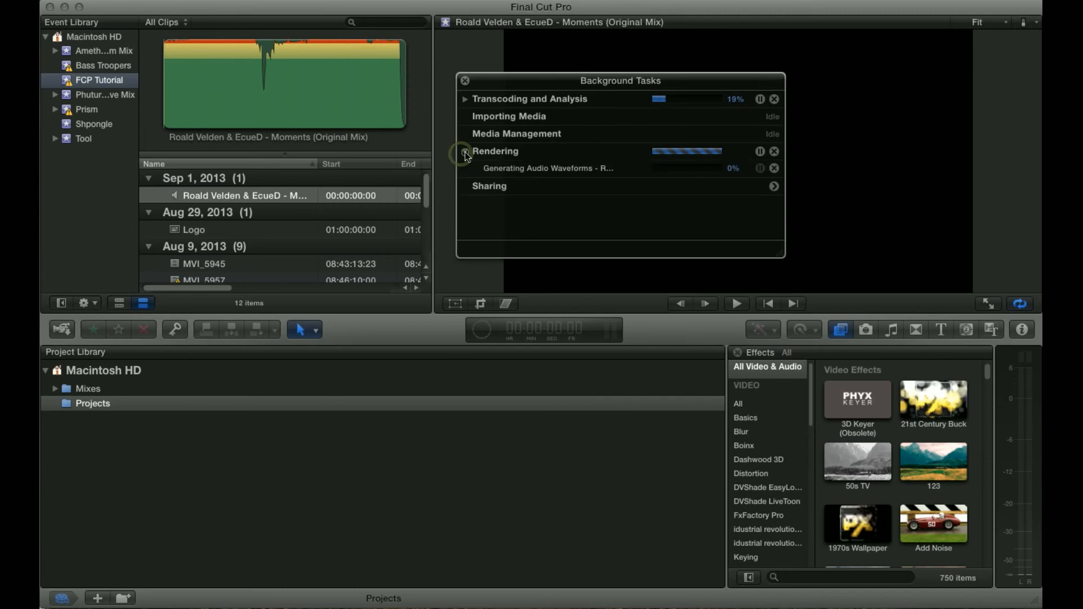
click(464, 152)
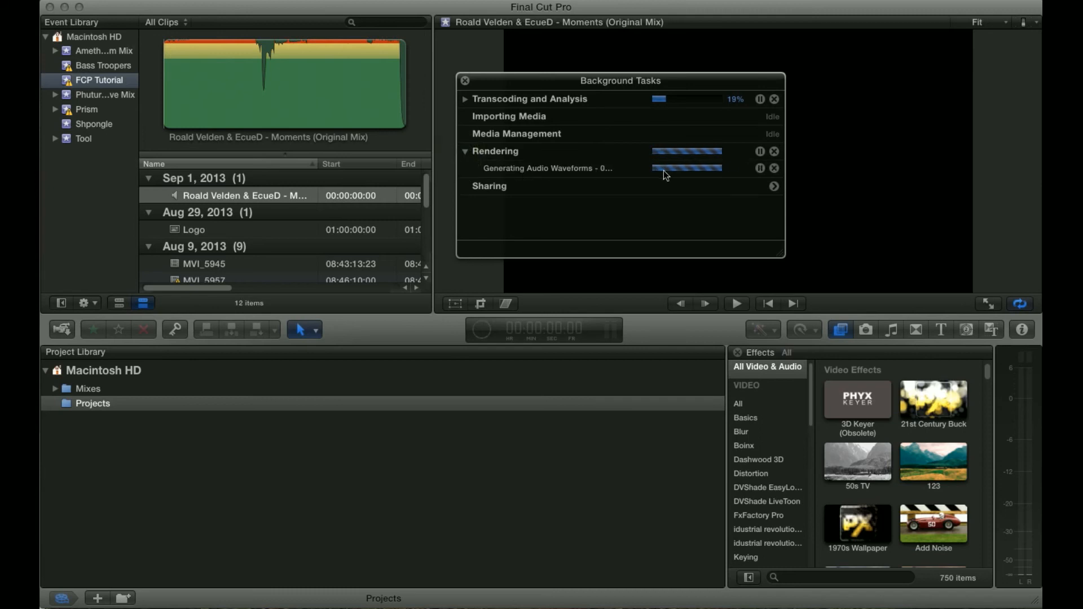
mouse_move(712, 174)
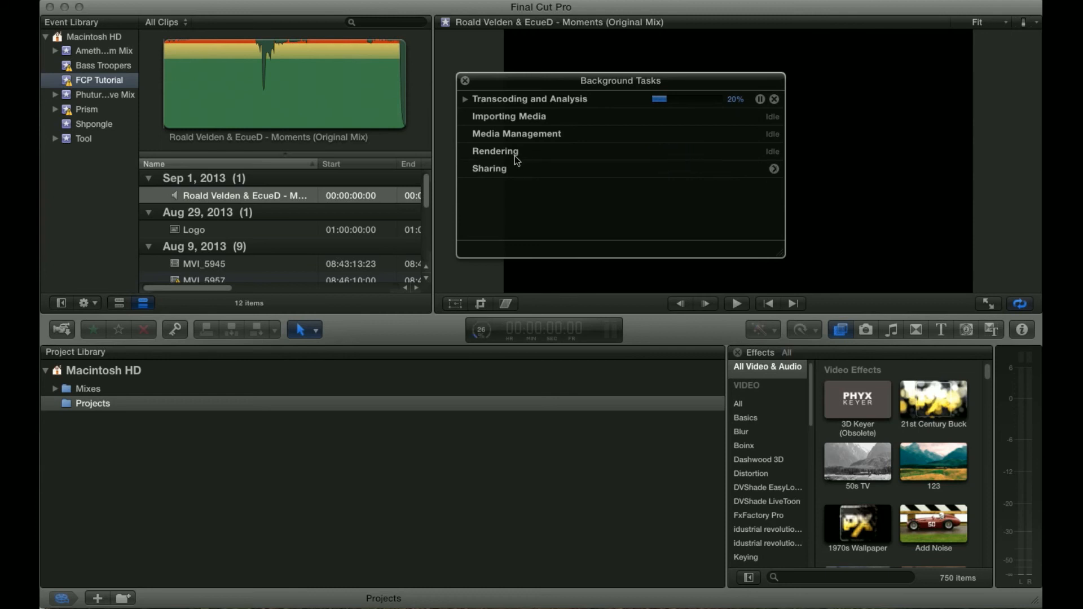
mouse_move(550, 172)
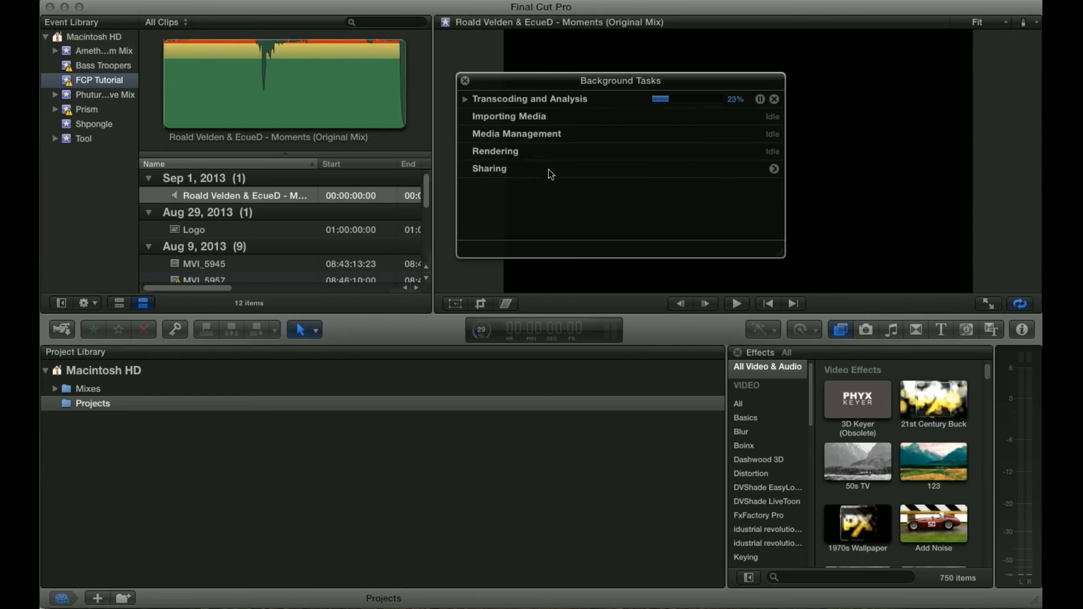
mouse_move(501, 318)
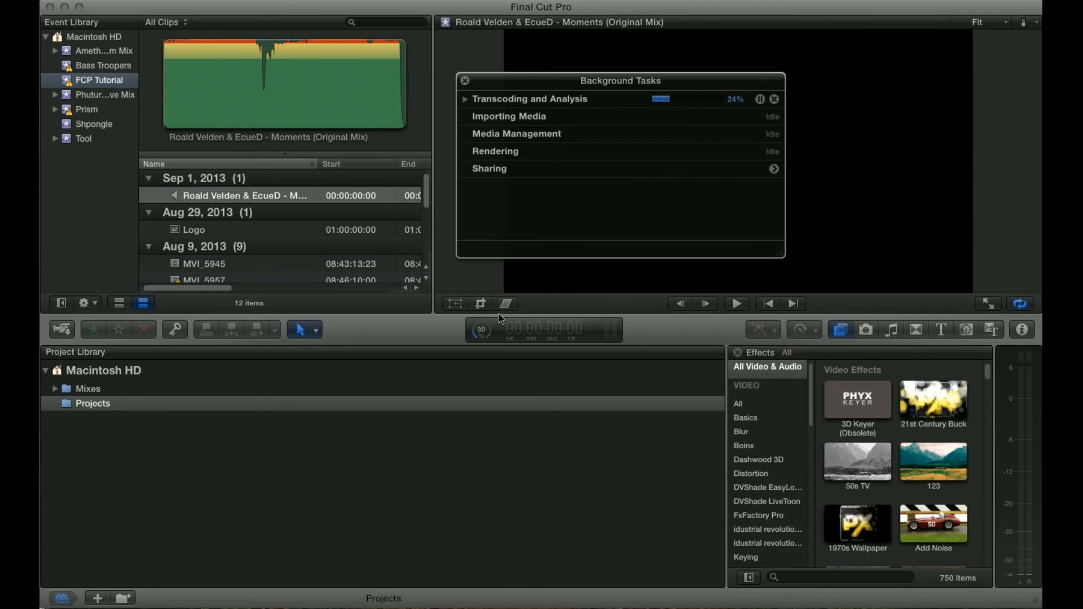
mouse_move(480, 329)
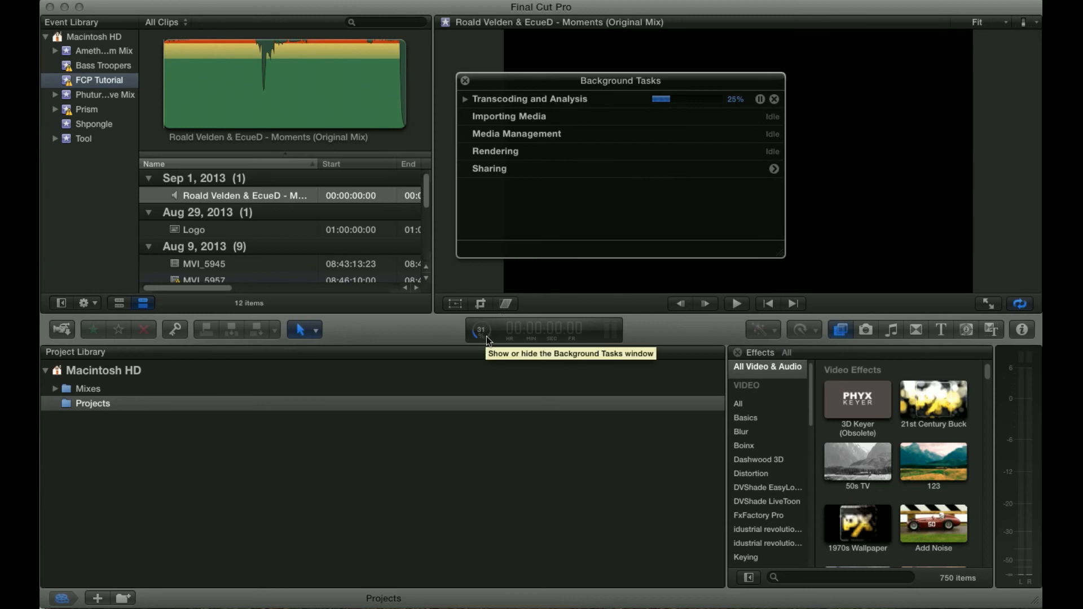
mouse_move(485, 354)
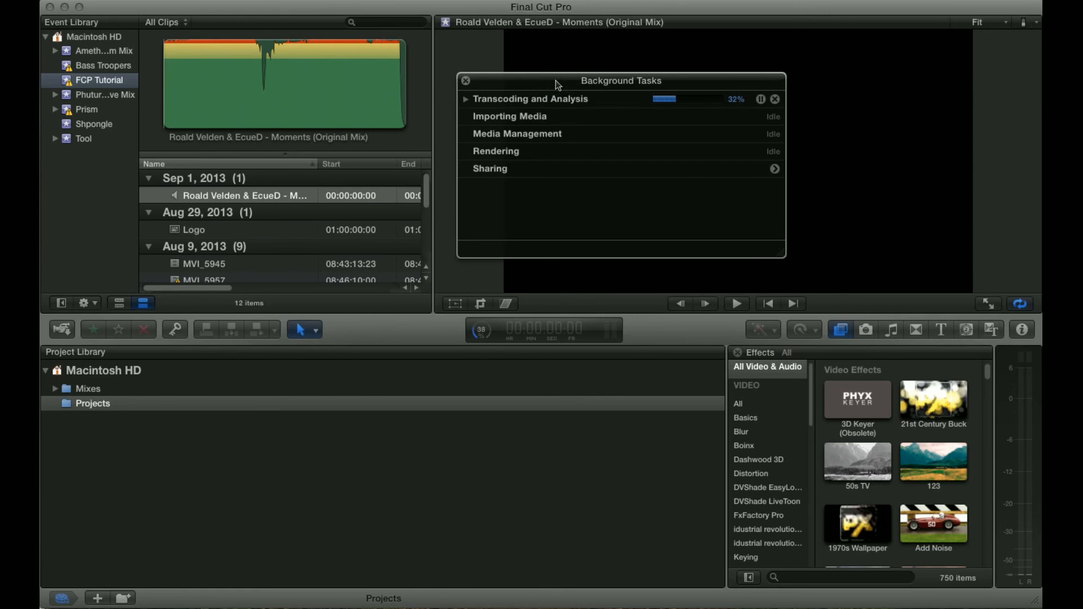
mouse_move(481, 330)
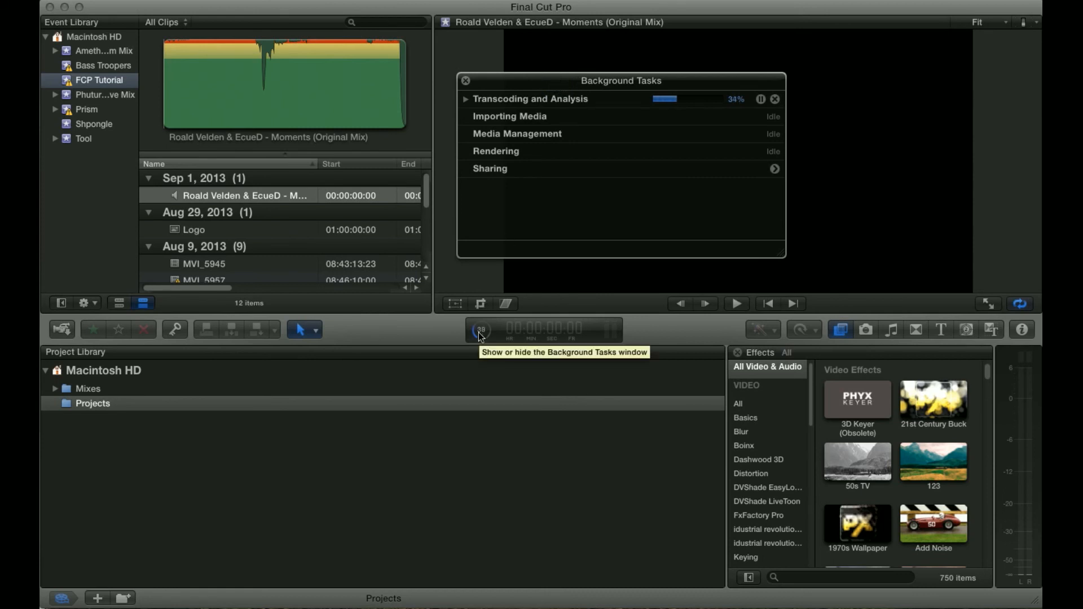
mouse_move(703, 168)
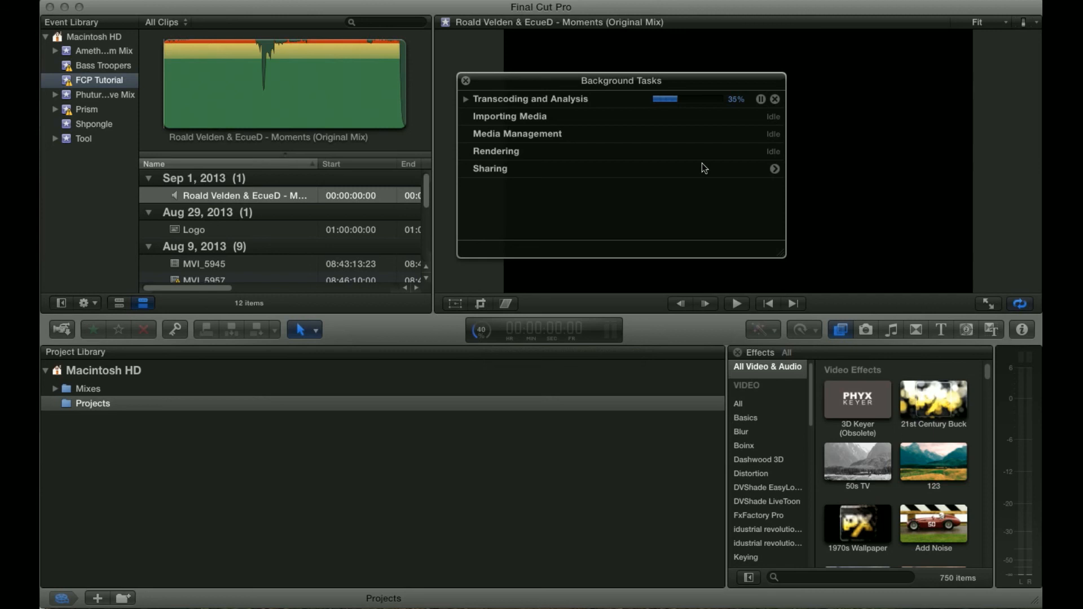
Close the Background Tasks window and scroll through the 12 imported clips in the Event Browser.
click(466, 80)
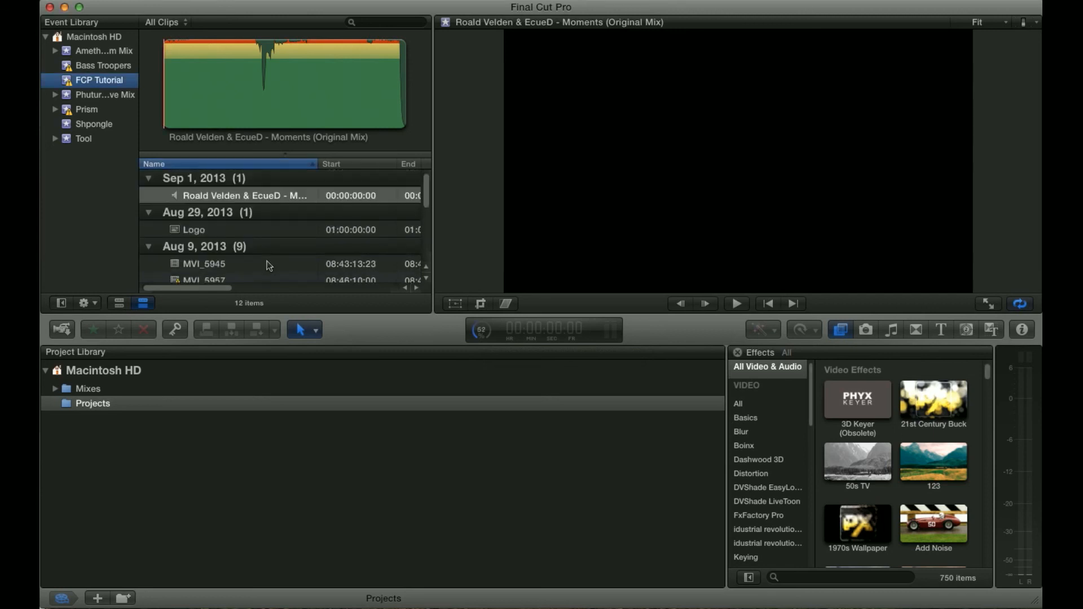
scroll(down, 3)
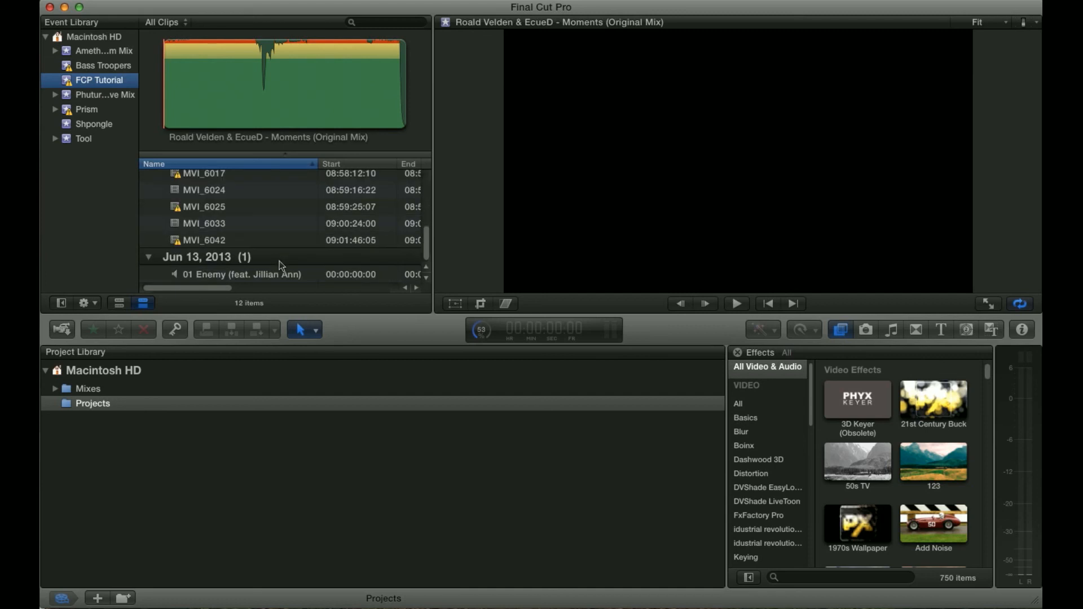
scroll(up, 3)
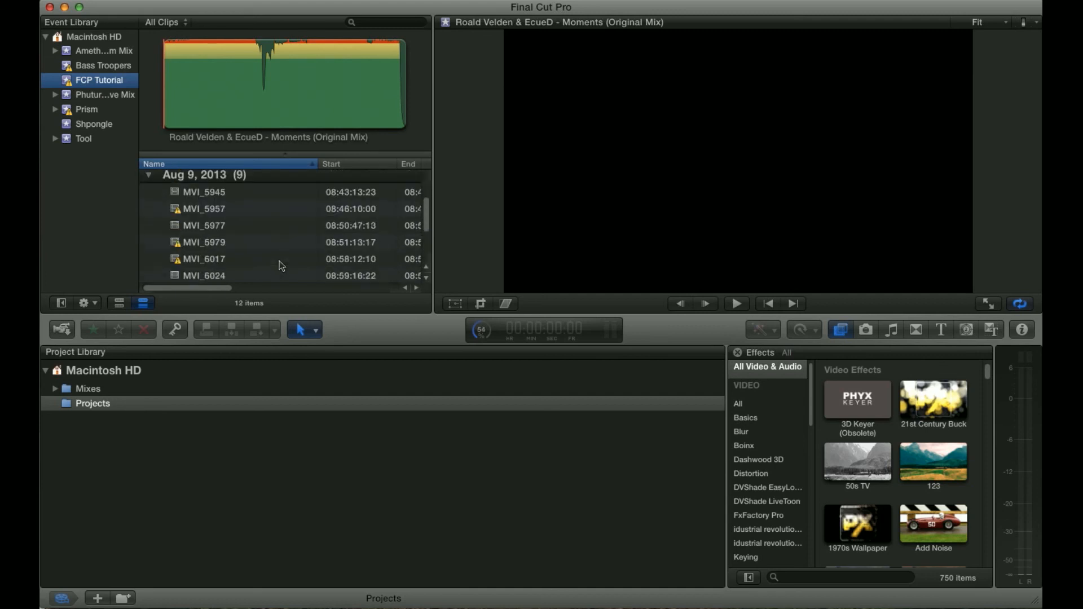
scroll(up, 3)
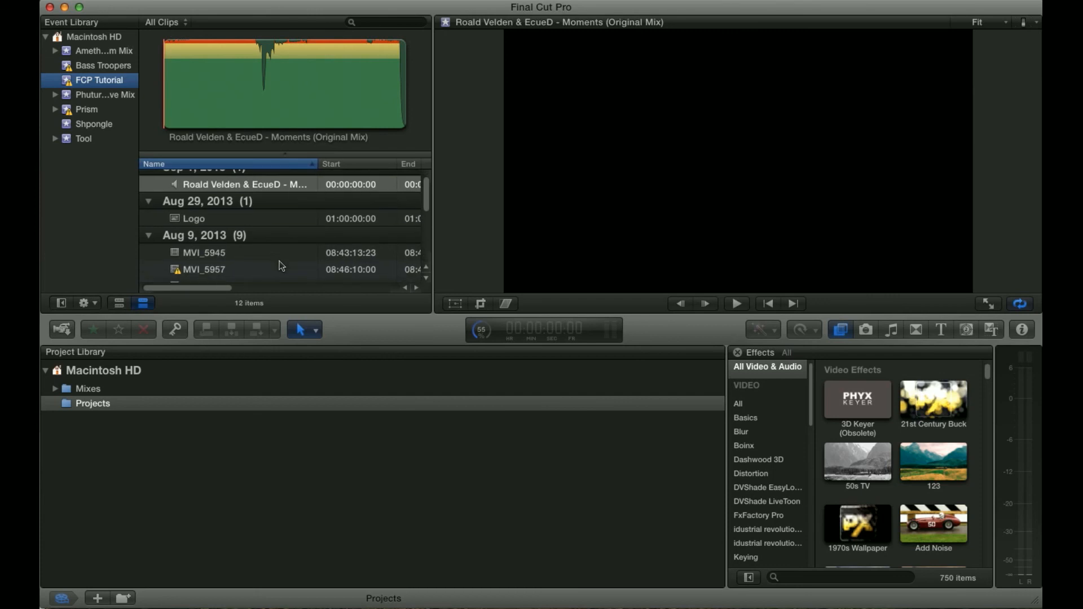
scroll(down, 3)
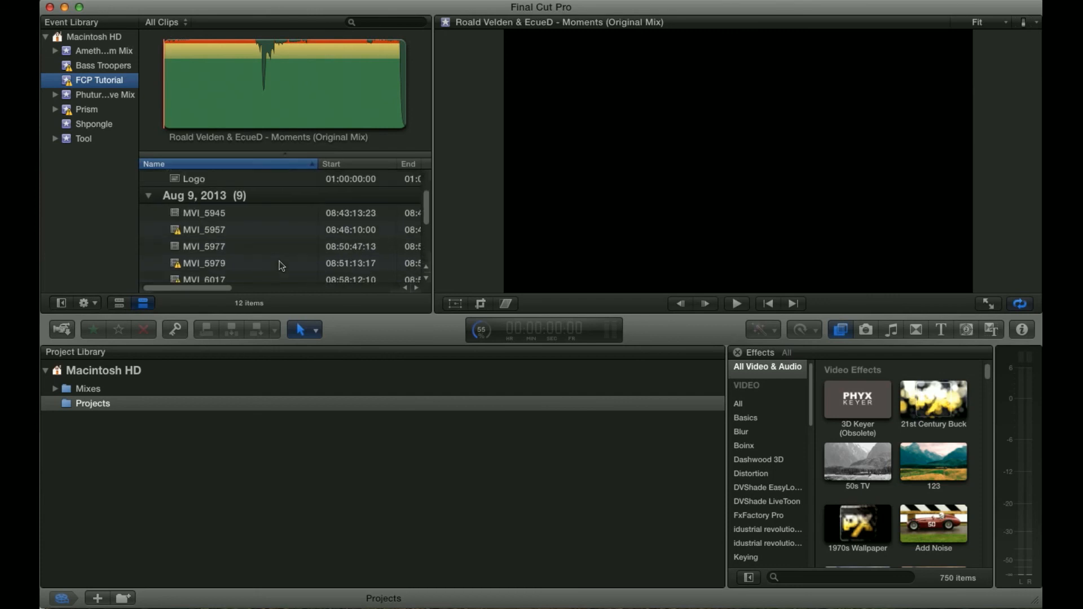
scroll(up, 3)
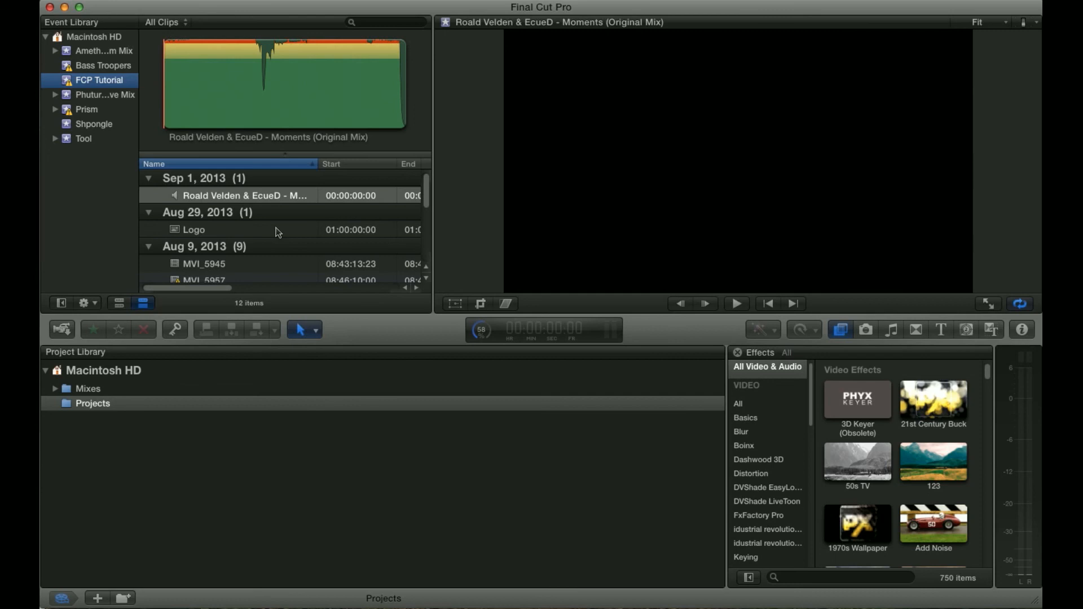
scroll(down, 3)
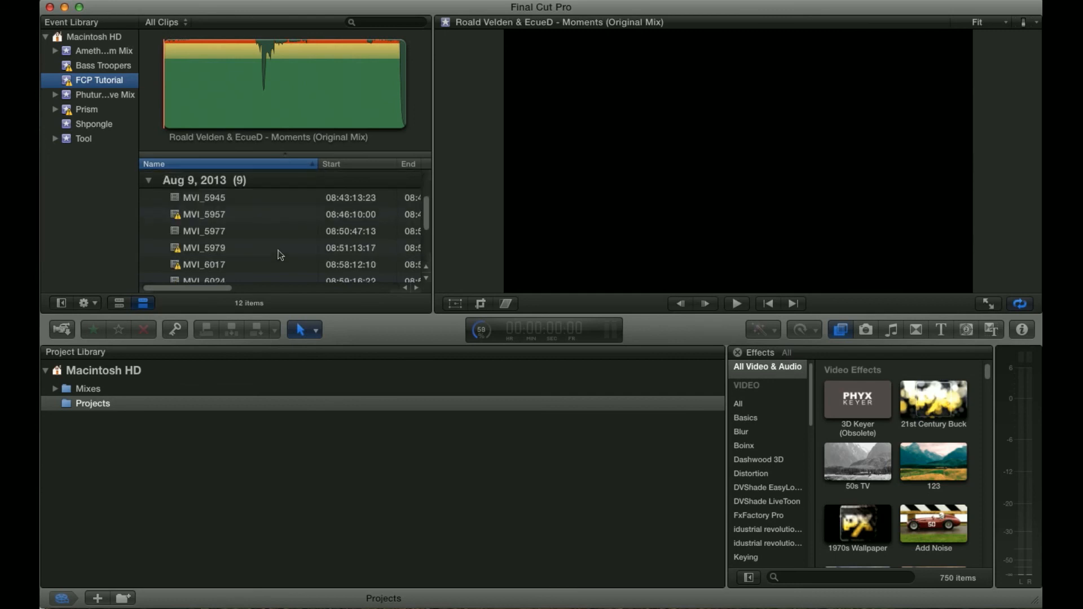
scroll(up, 3)
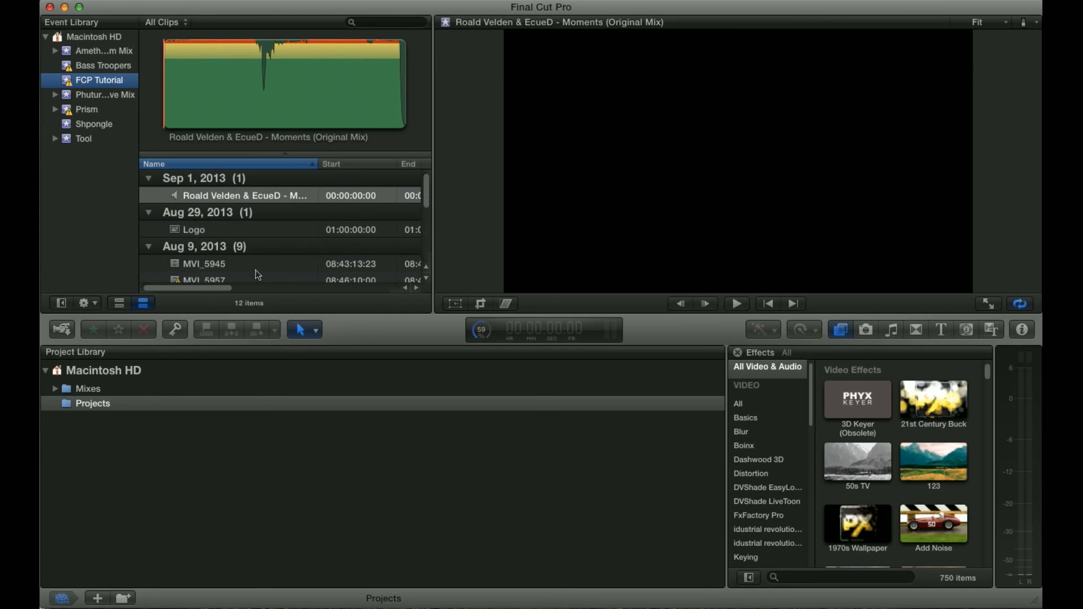
scroll(down, 3)
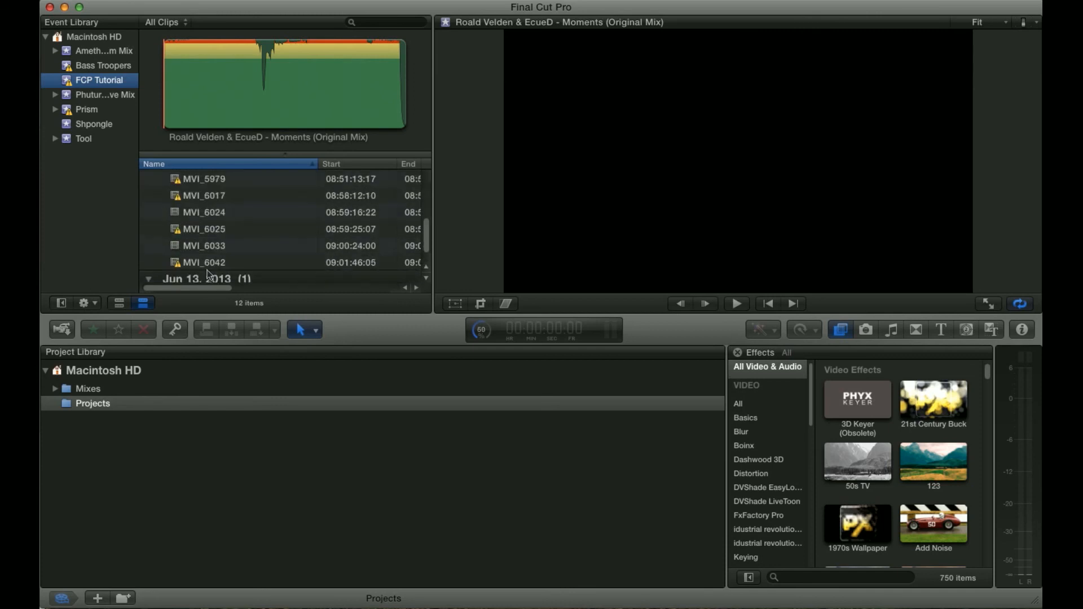